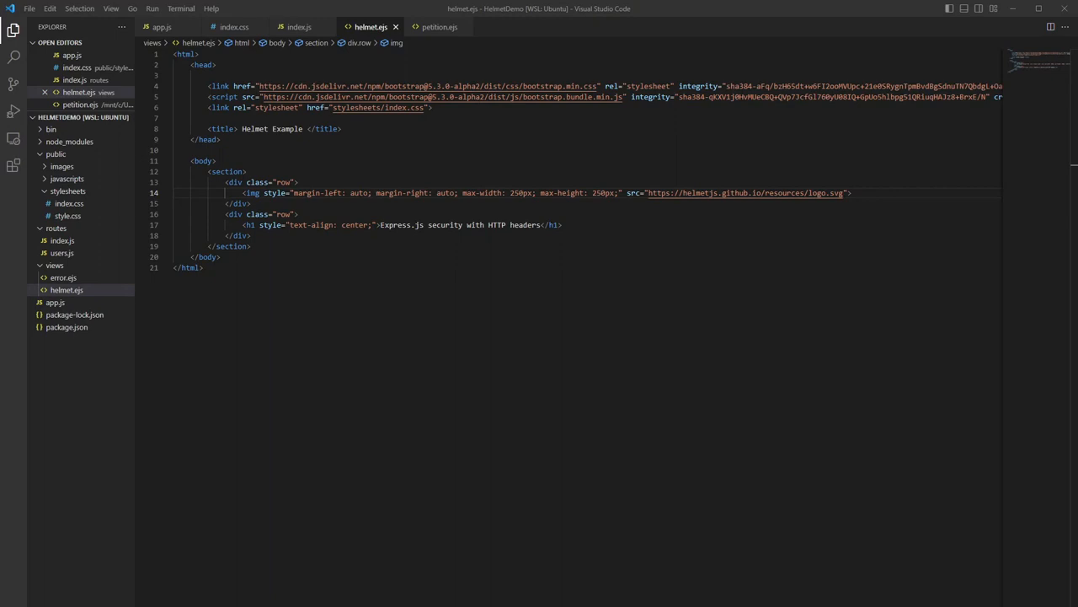
Bring up the helmet.ejs template to review its Bootstrap markup, logo and heading.
click(162, 26)
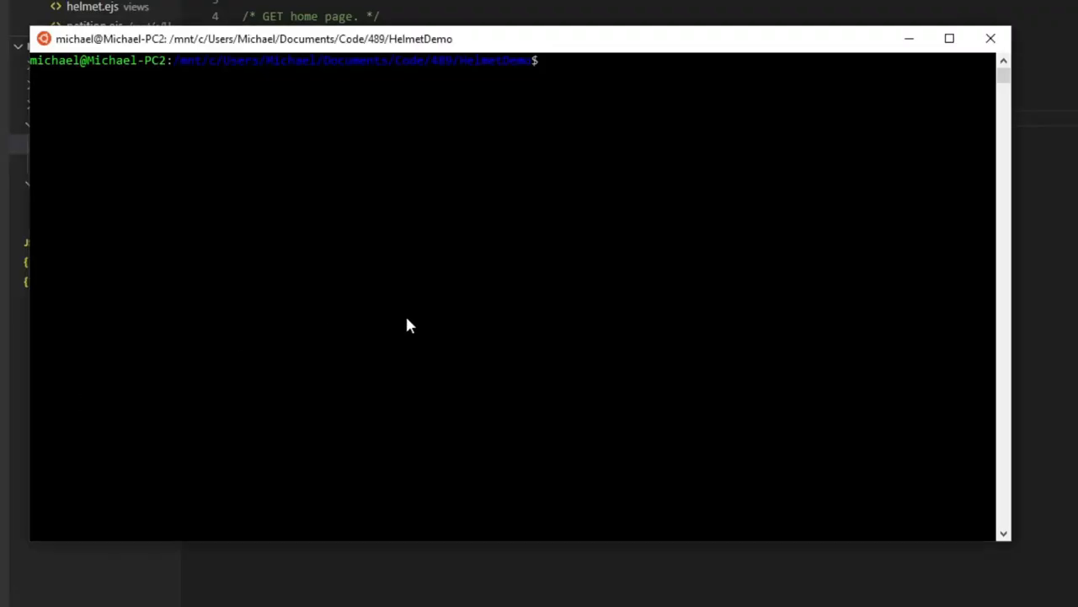
Run npm install helmet in the HelmetDemo project terminal.
text(npm ins)
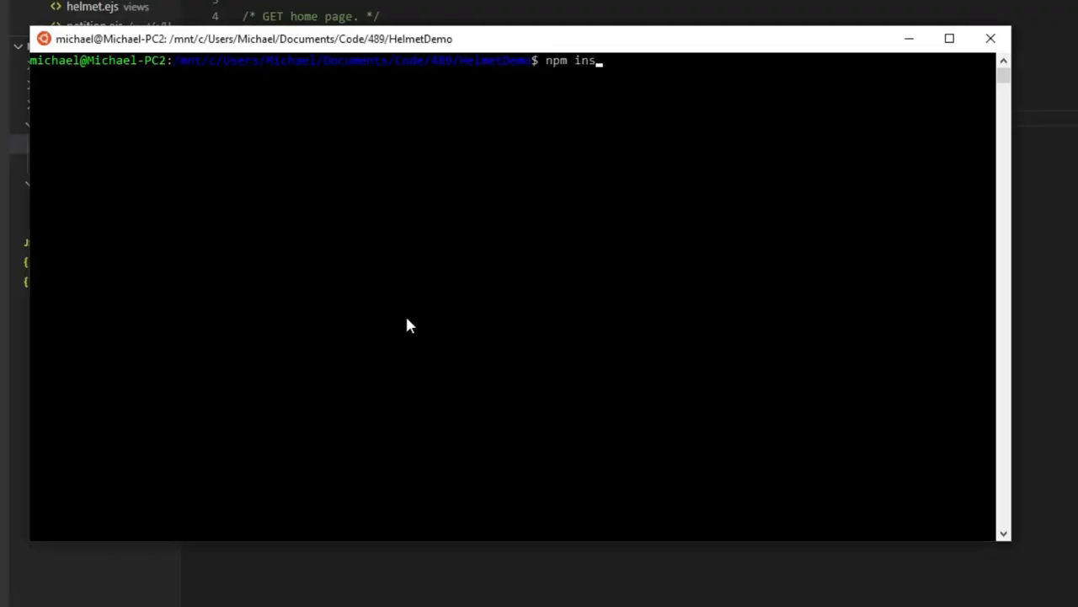
text(tall helmet)
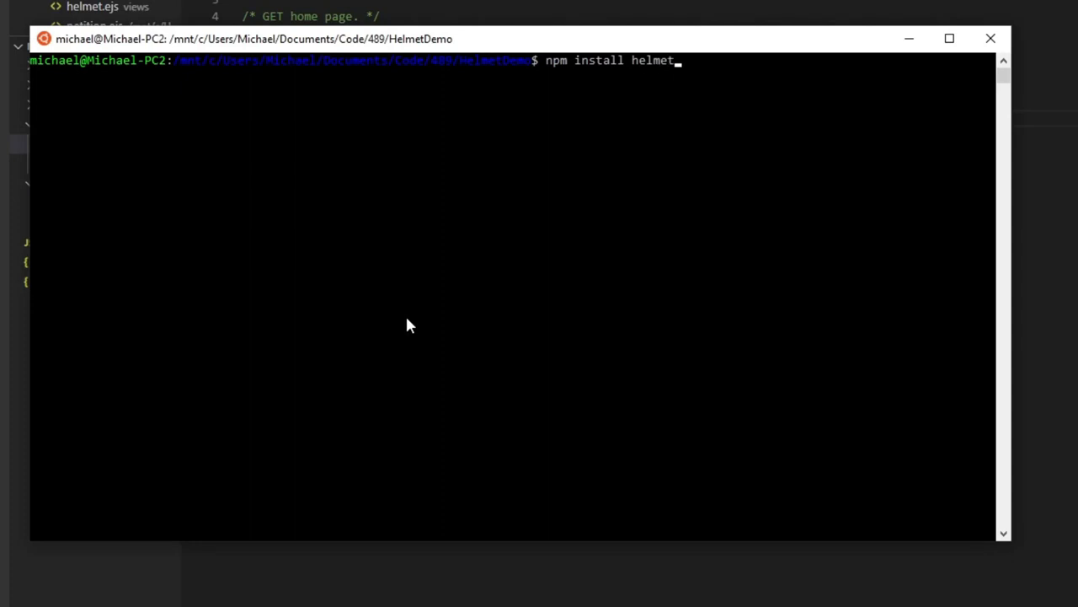
key(Return)
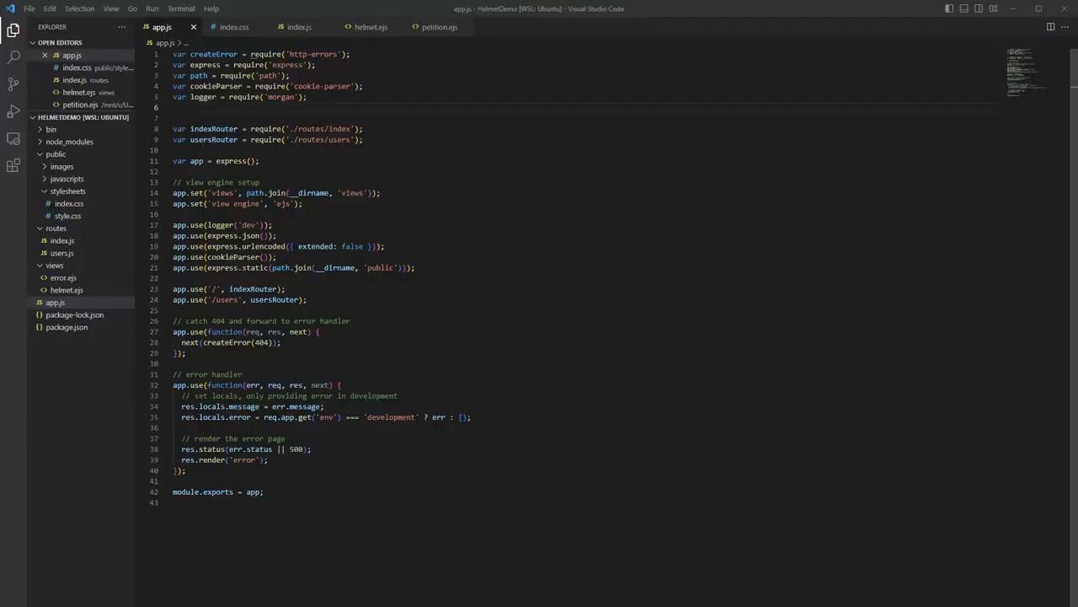
Add var helmet = require('helmet') and app.use(helmet()) to app.js.
text(var helmet =)
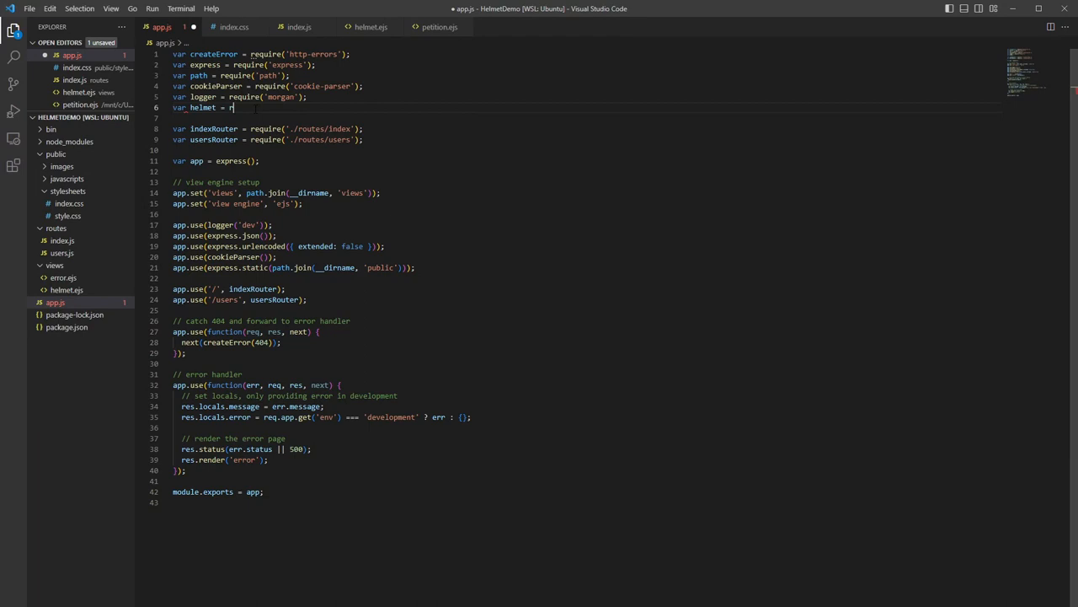
text(re('helmet)
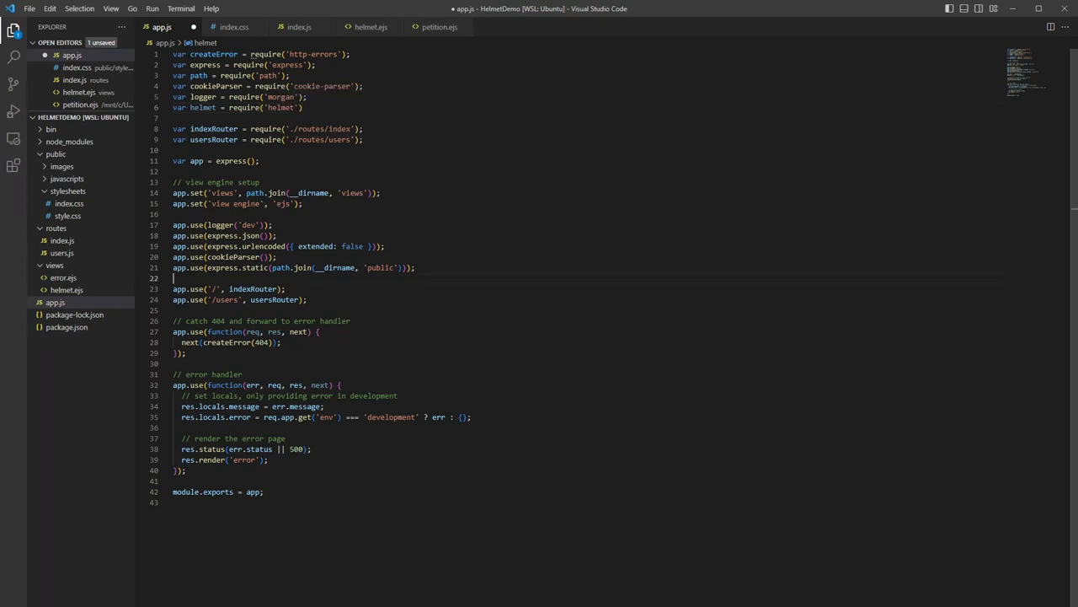
text(app.use(helmet()
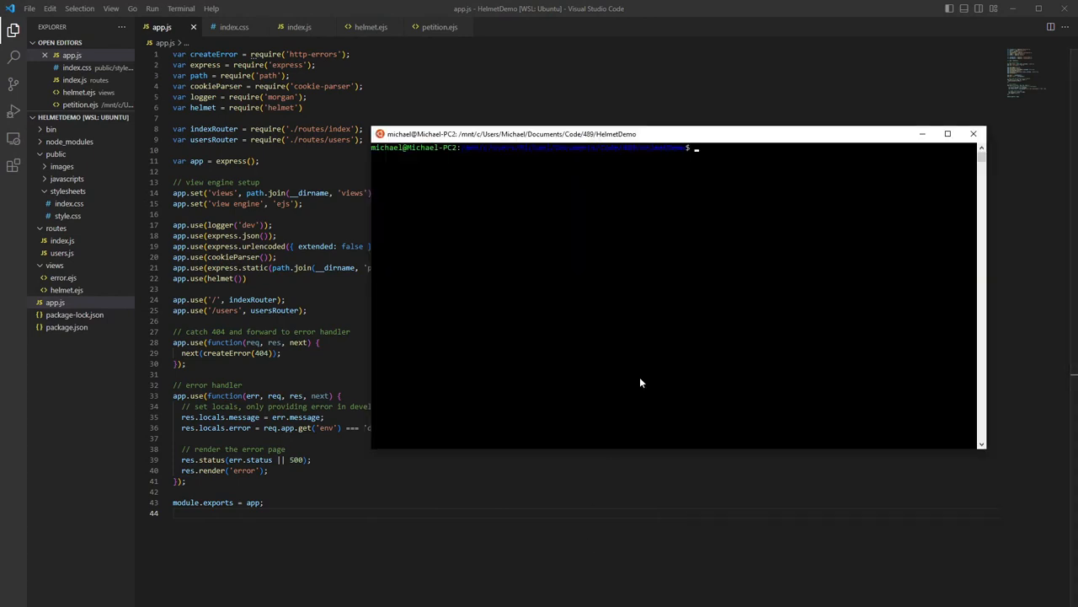
Start the Express server with npm run start and switch to the Firefox window.
text(npm)
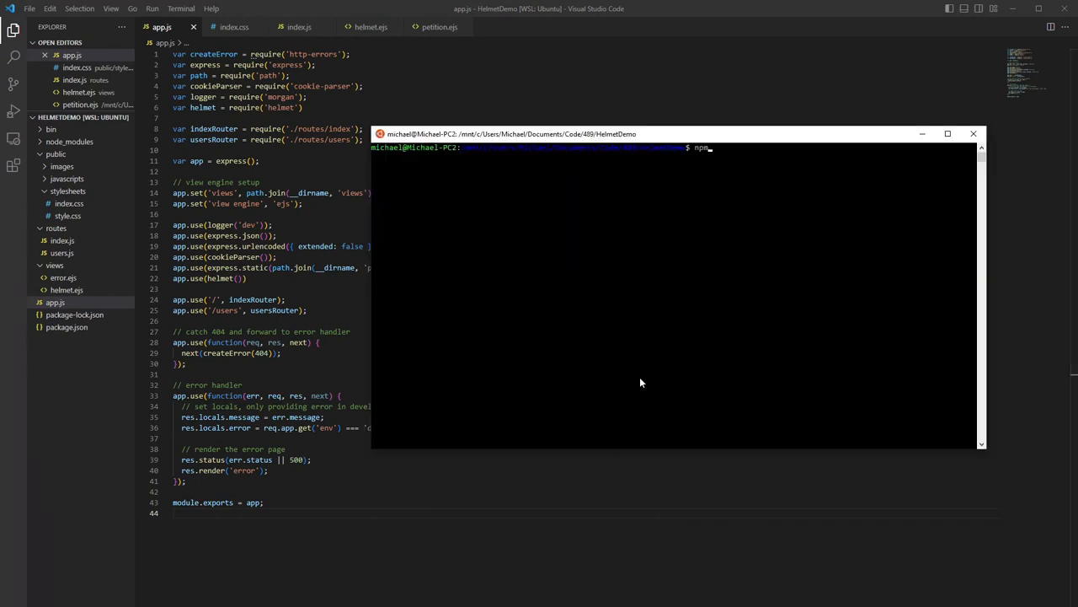
text(run start)
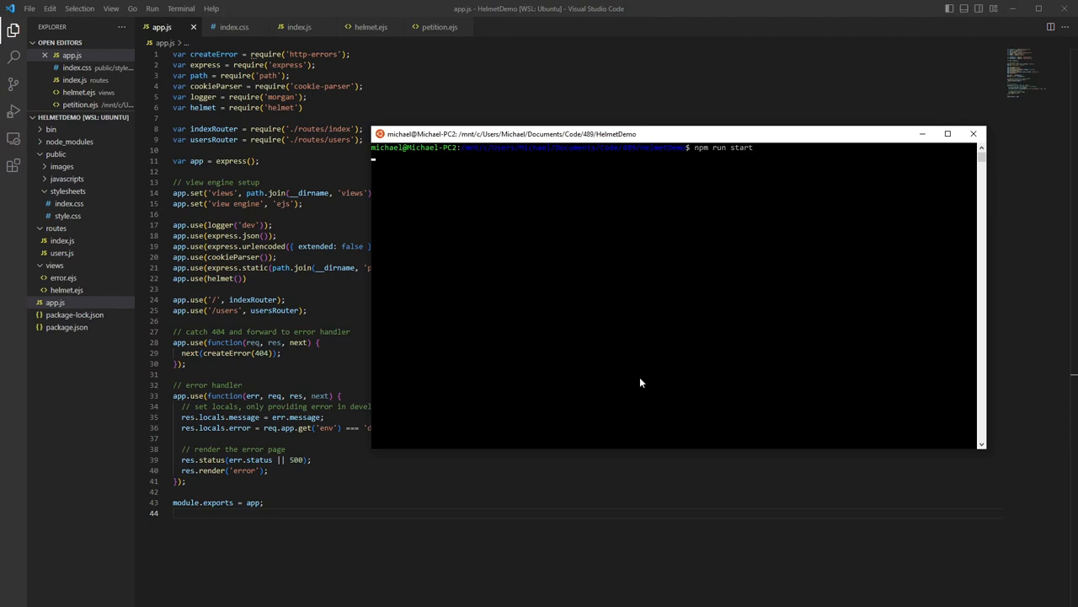
key(Return)
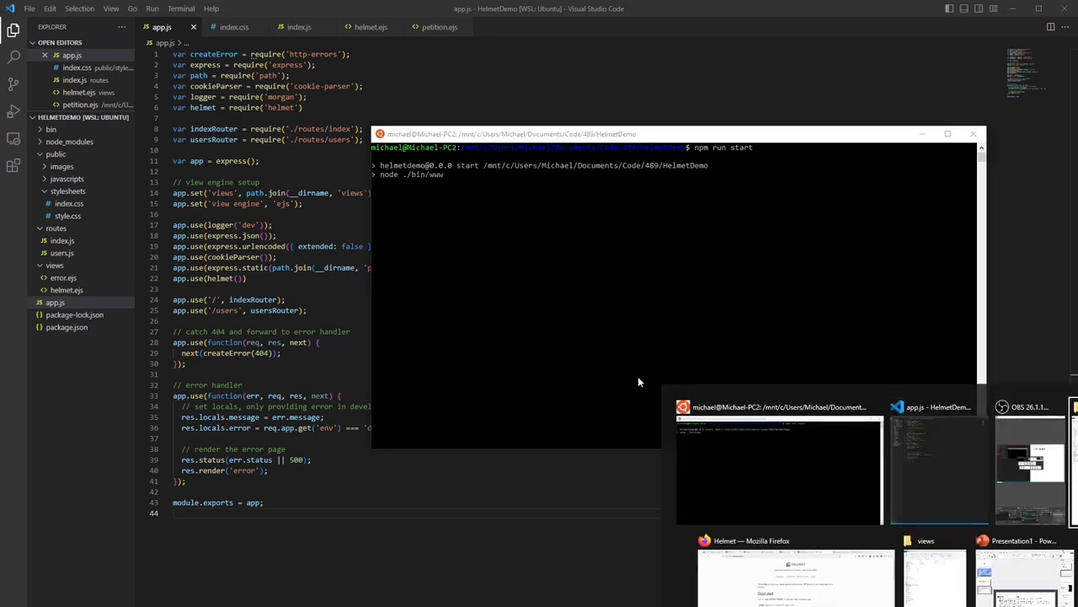
click(795, 576)
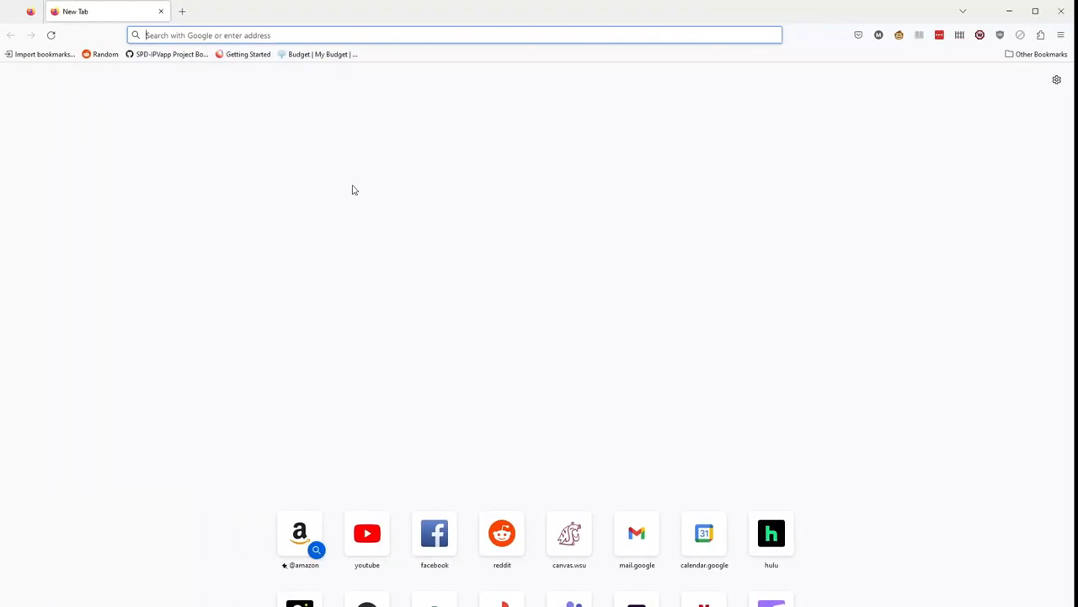
Load localhost:8000/ and inspect the request's headers in the developer tools Network panel.
text(localhost:8000/)
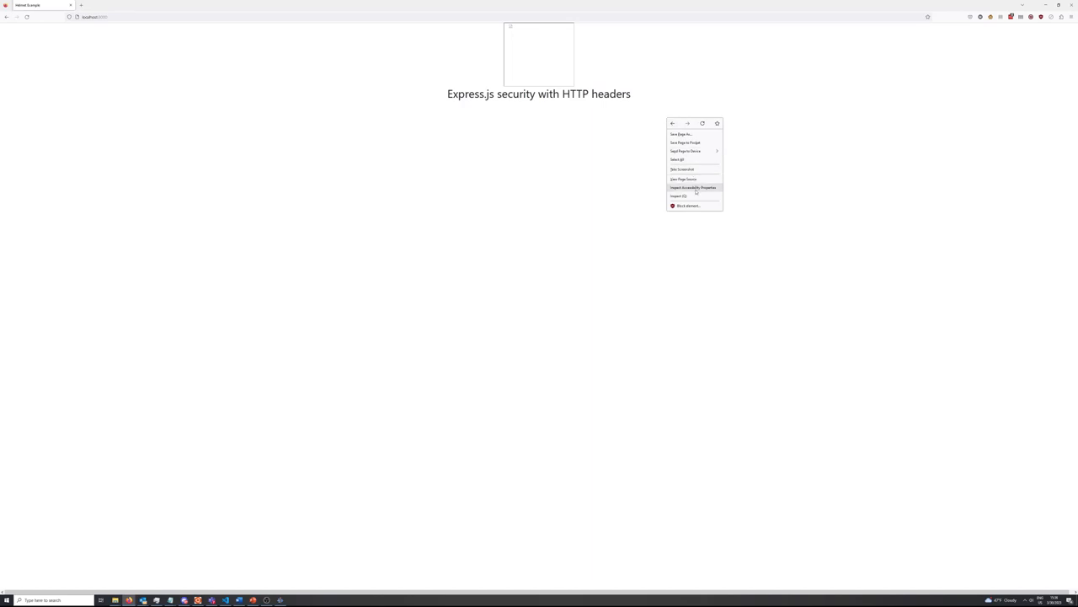
click(681, 196)
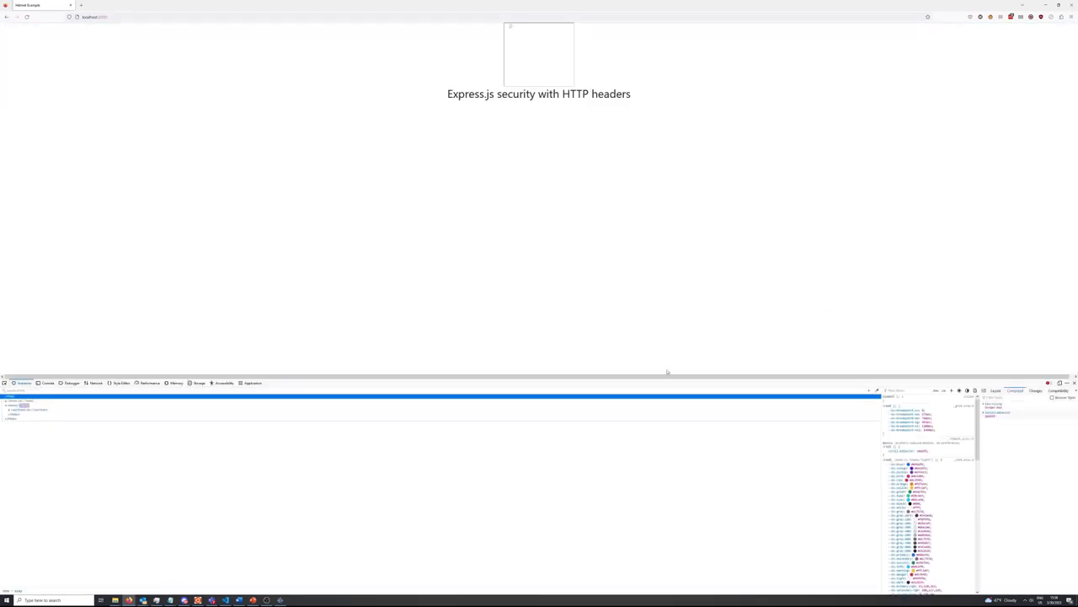
click(95, 383)
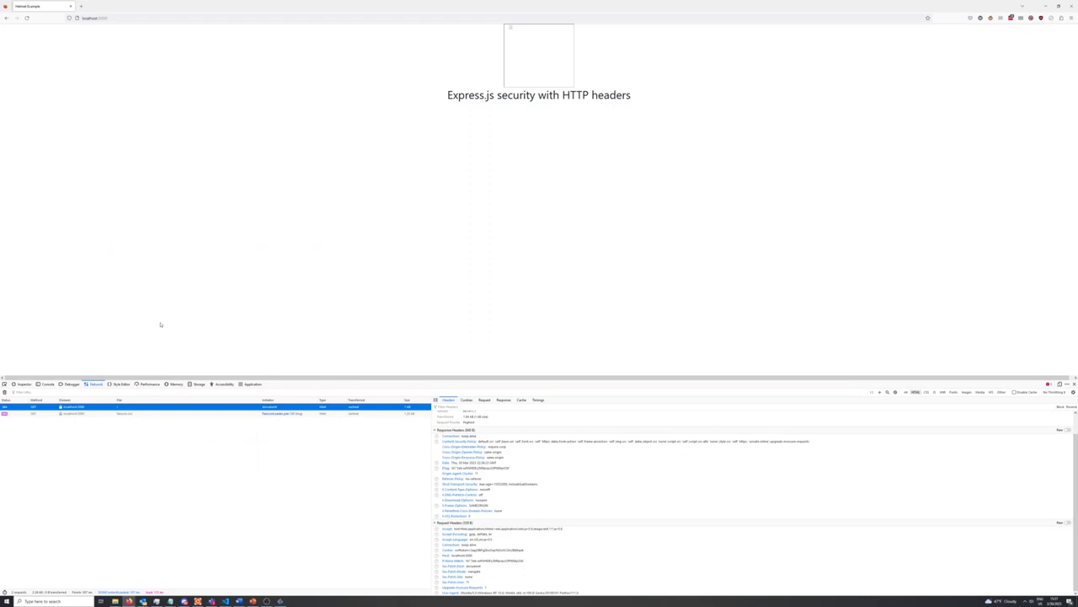
Select the document request in the Network panel to finish reviewing its headers.
click(47, 384)
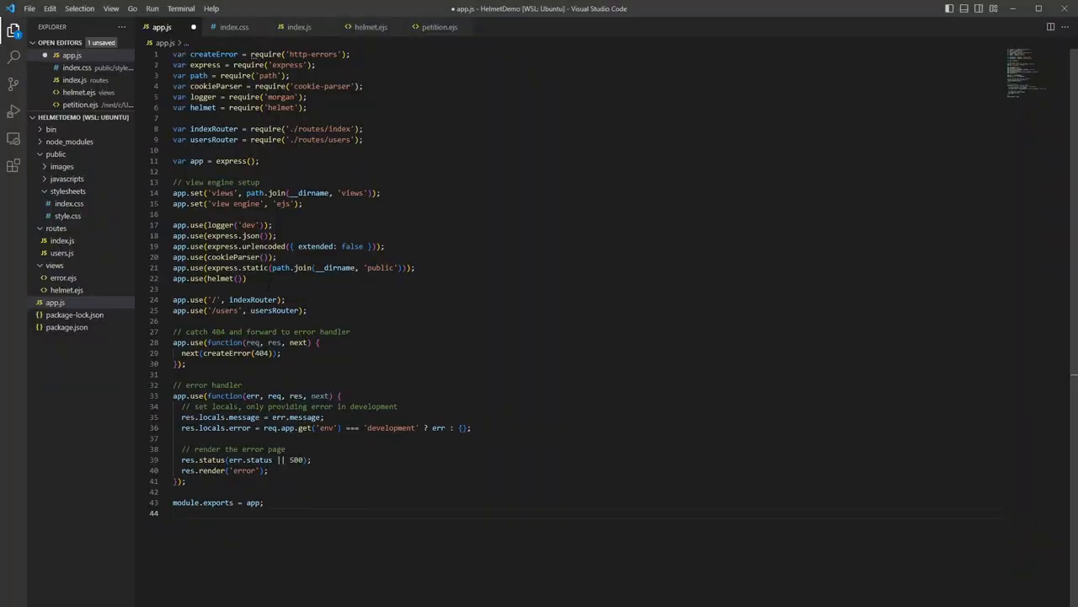
Browse the helmet docs' contentSecurityPolicy reference for directive and report-only examples.
click(784, 12)
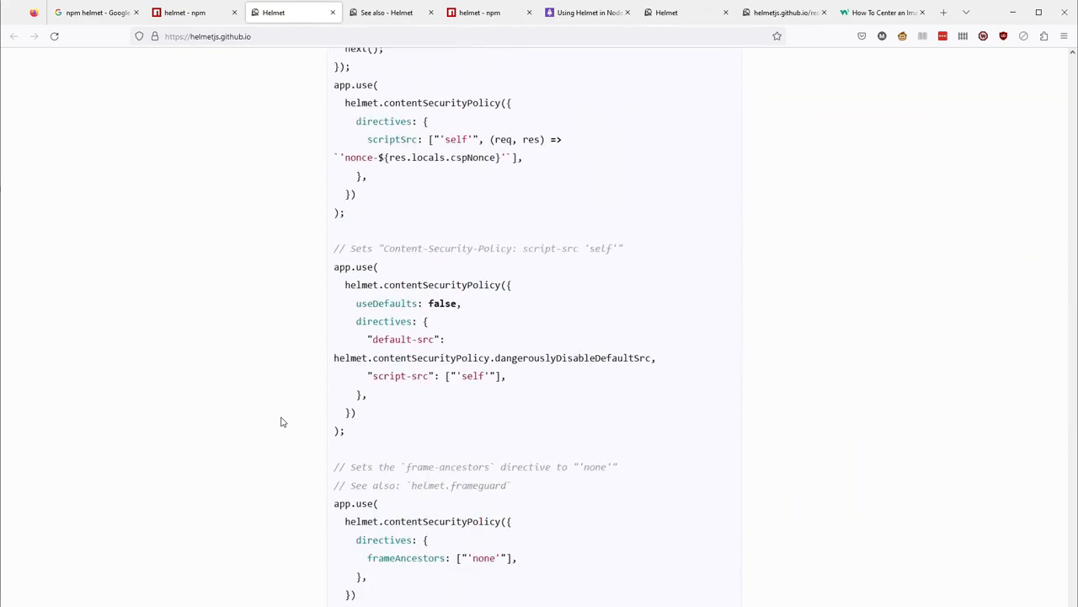
scroll(down, 3)
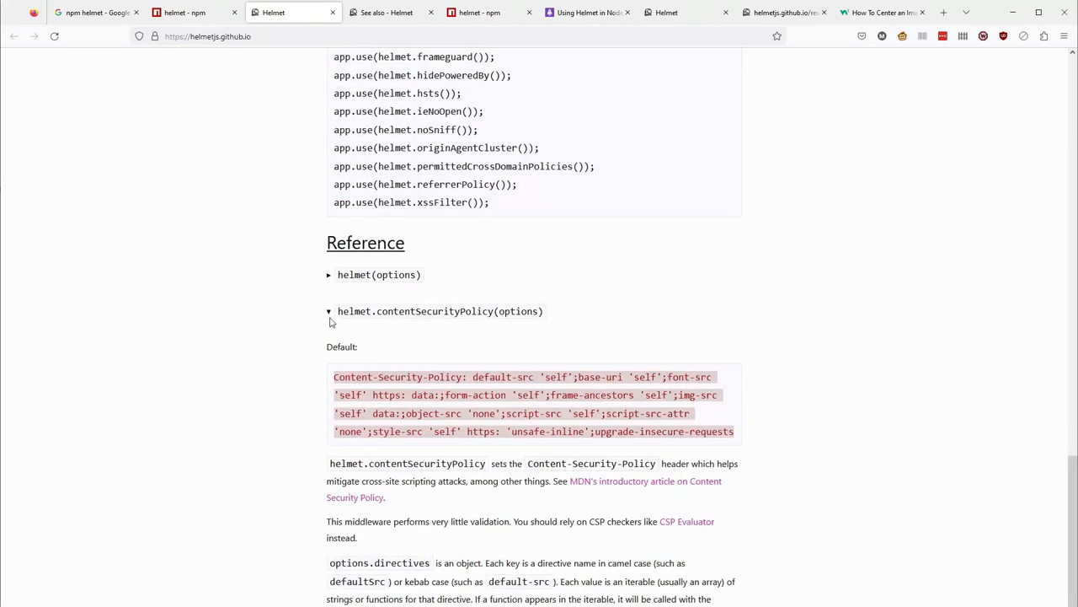
scroll(up, 3)
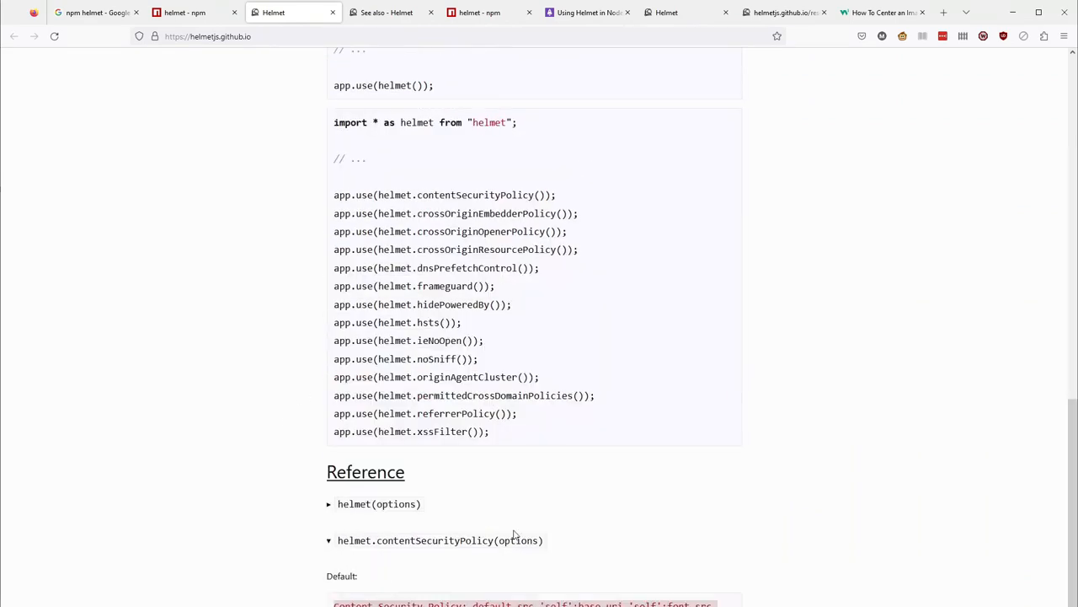
scroll(down, 3)
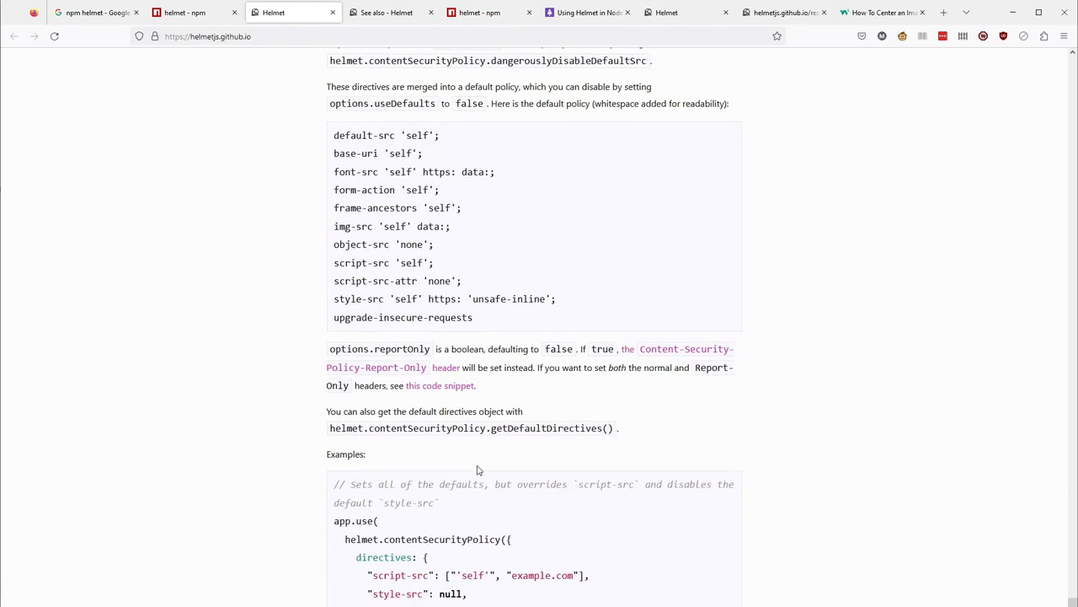
scroll(up, 3)
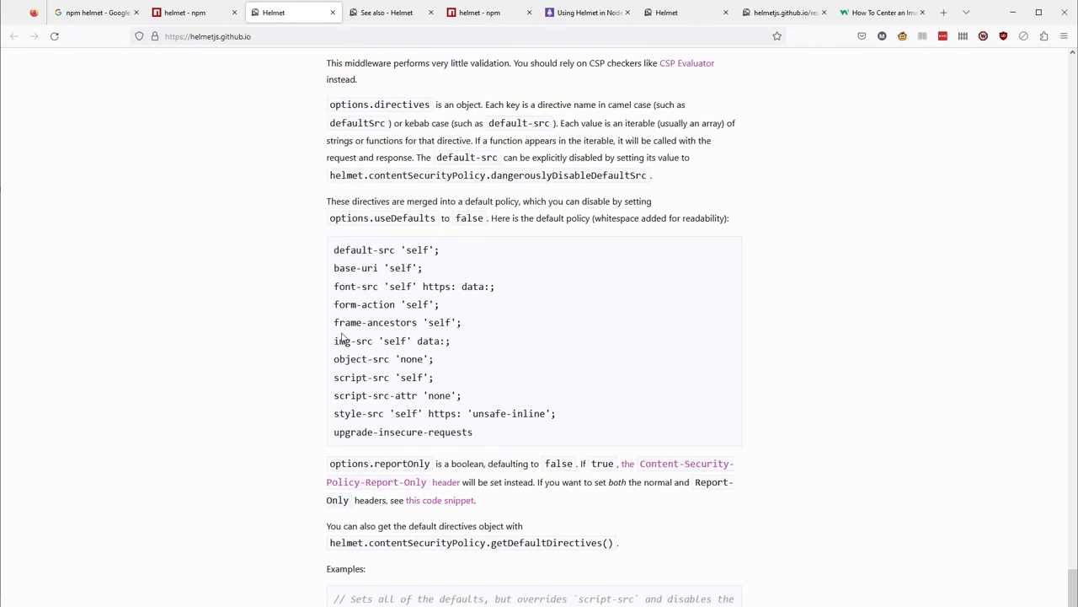
mouse_move(515, 397)
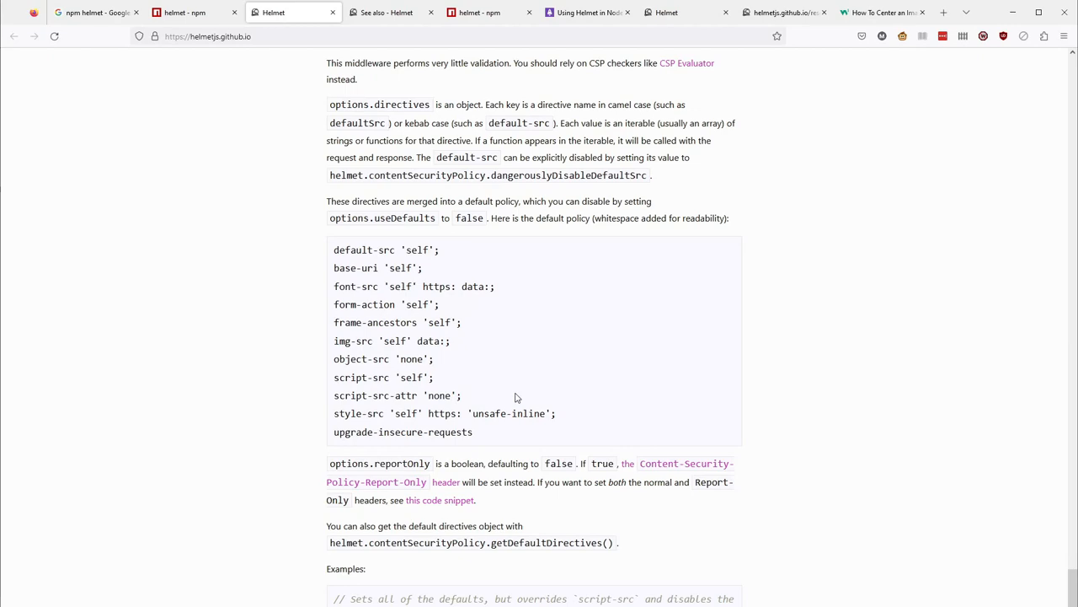
scroll(down, 3)
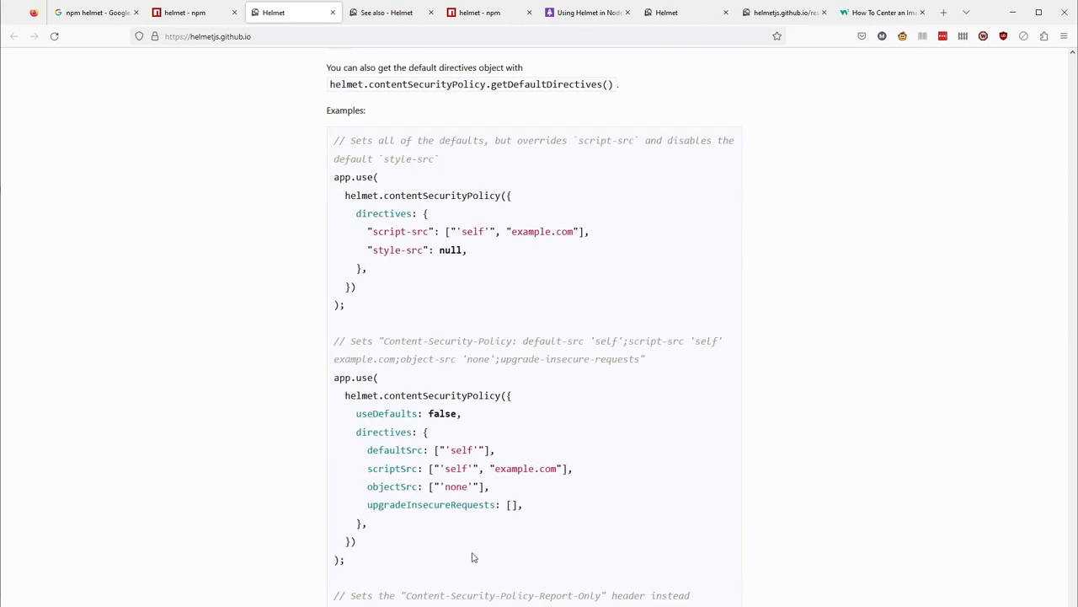
scroll(down, 3)
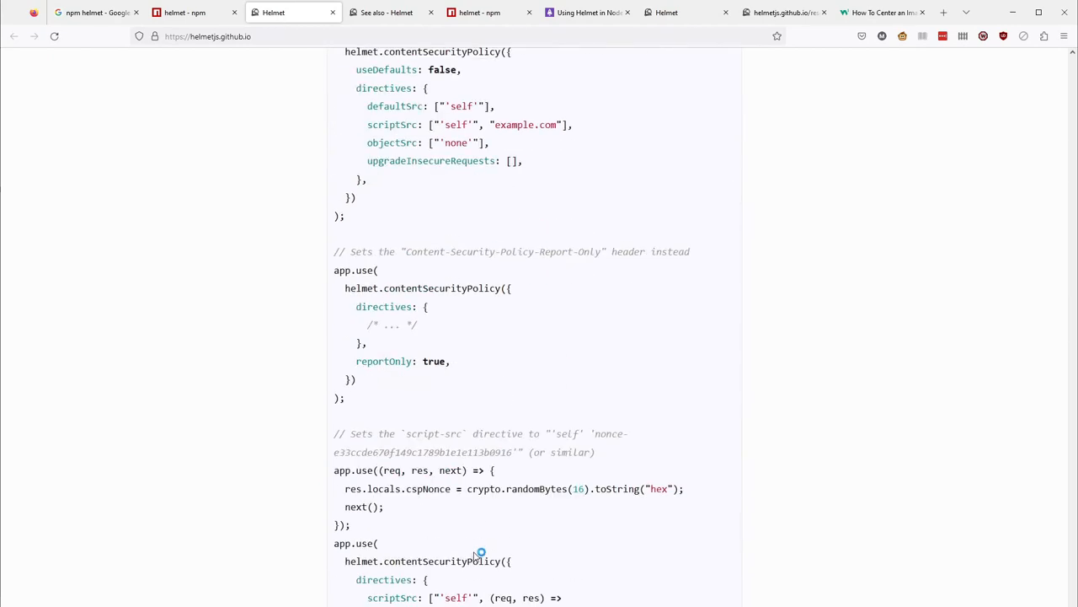
scroll(down, 3)
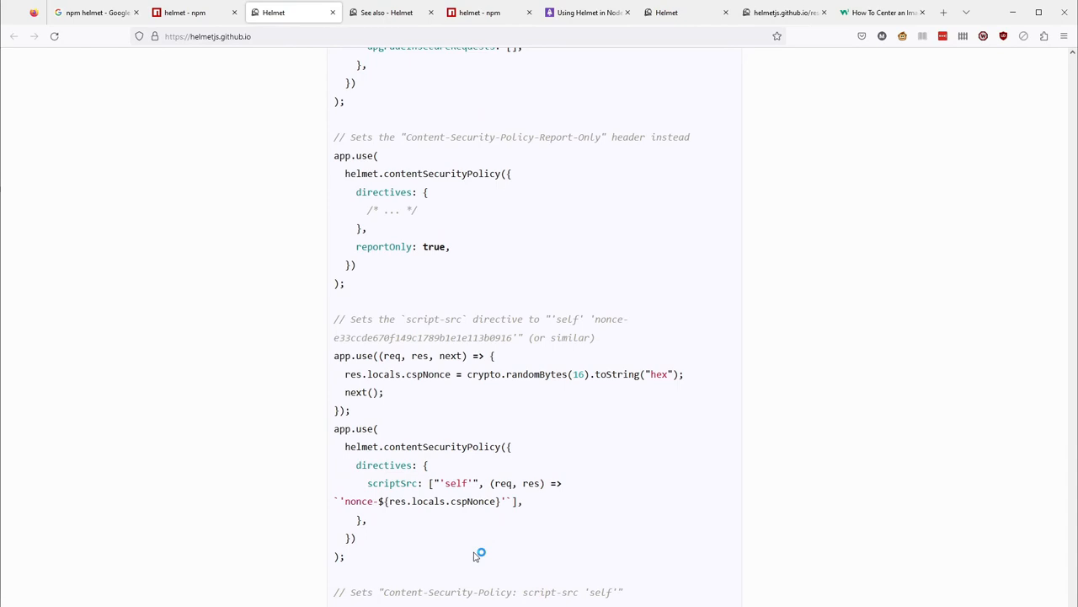
mouse_move(411, 556)
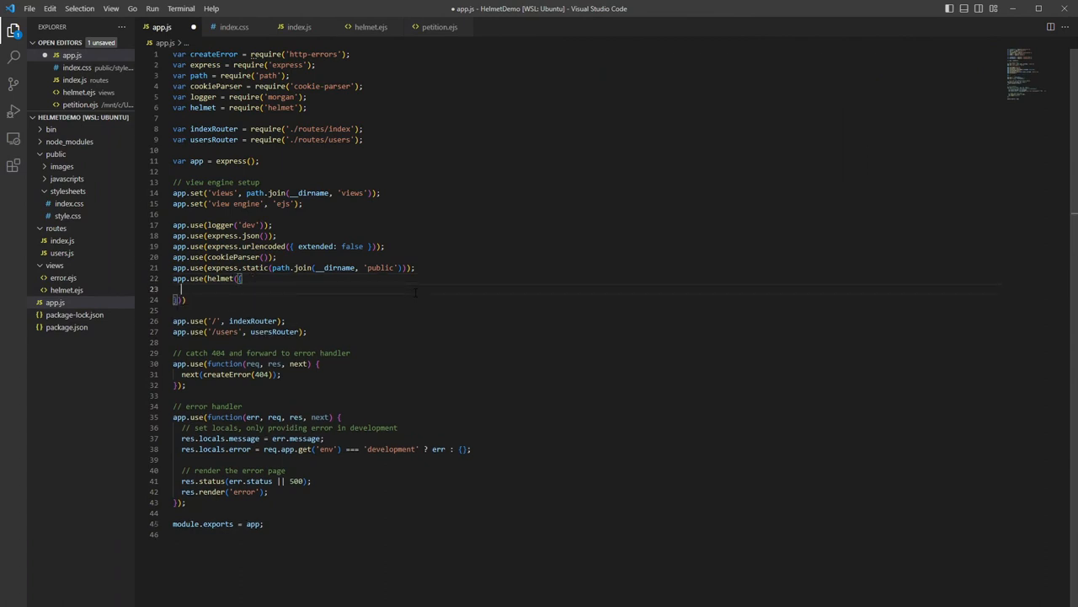
Add a contentSecurityPolicy with script-src allowing 'self' and cdn.jsdelivr.net inside helmet().
text(contentSecurityPolicy: {)
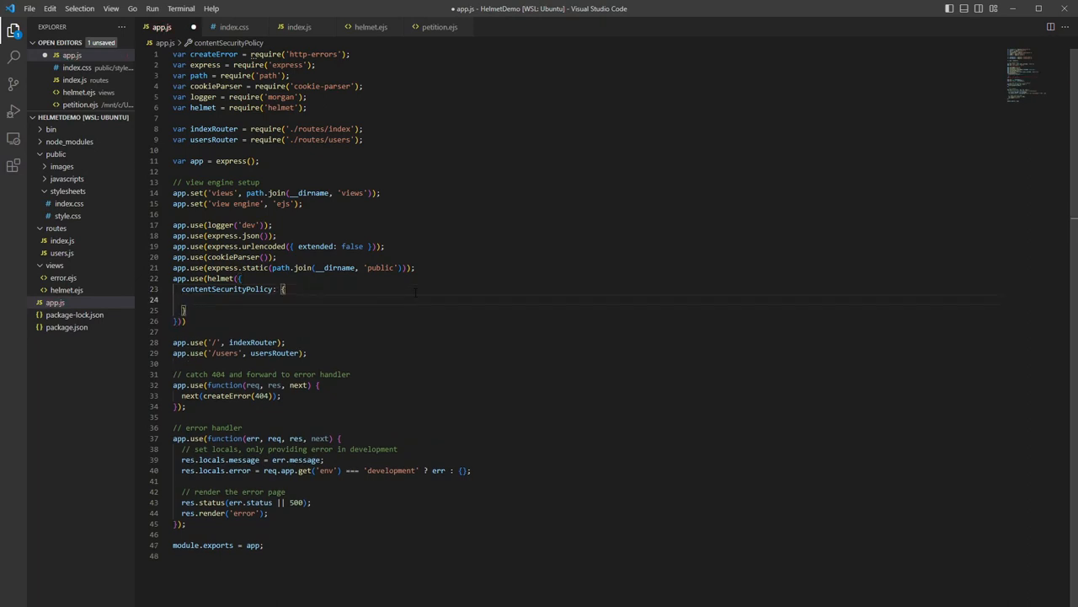
text(directives: {)
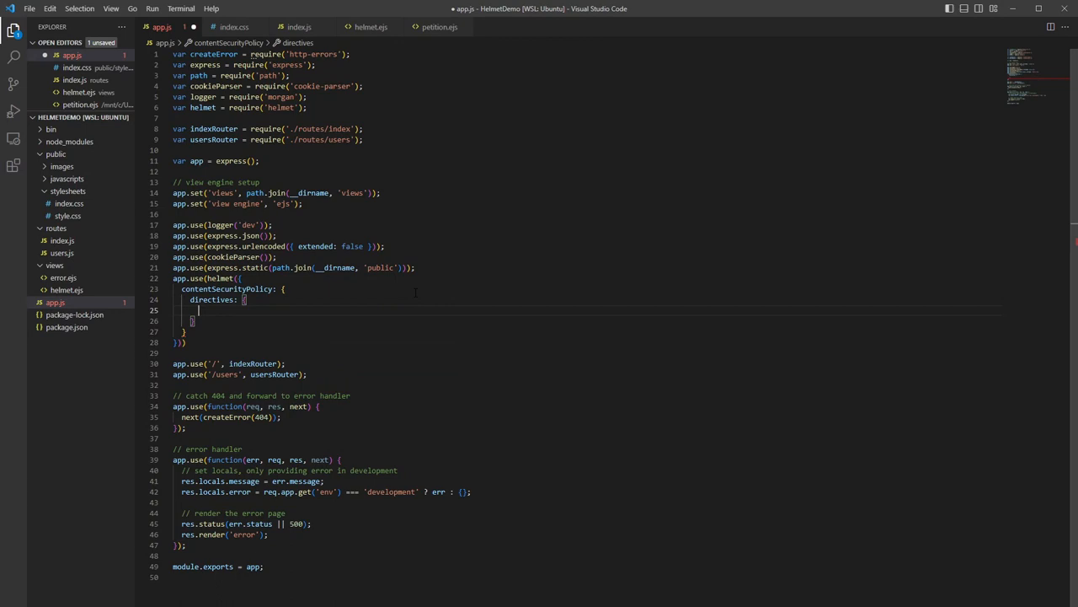
text("sr)
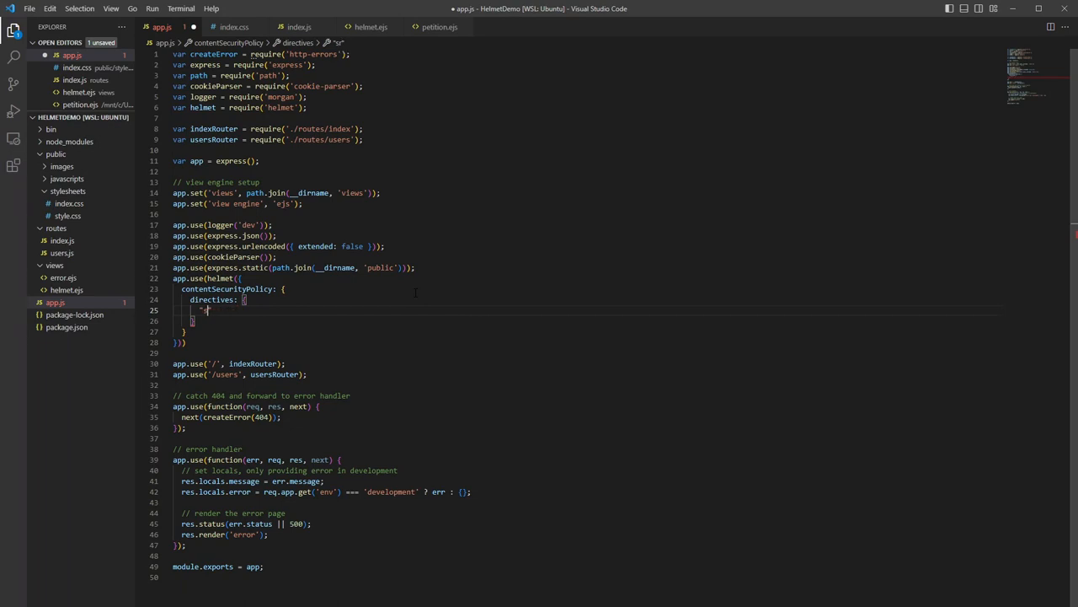
text(script)
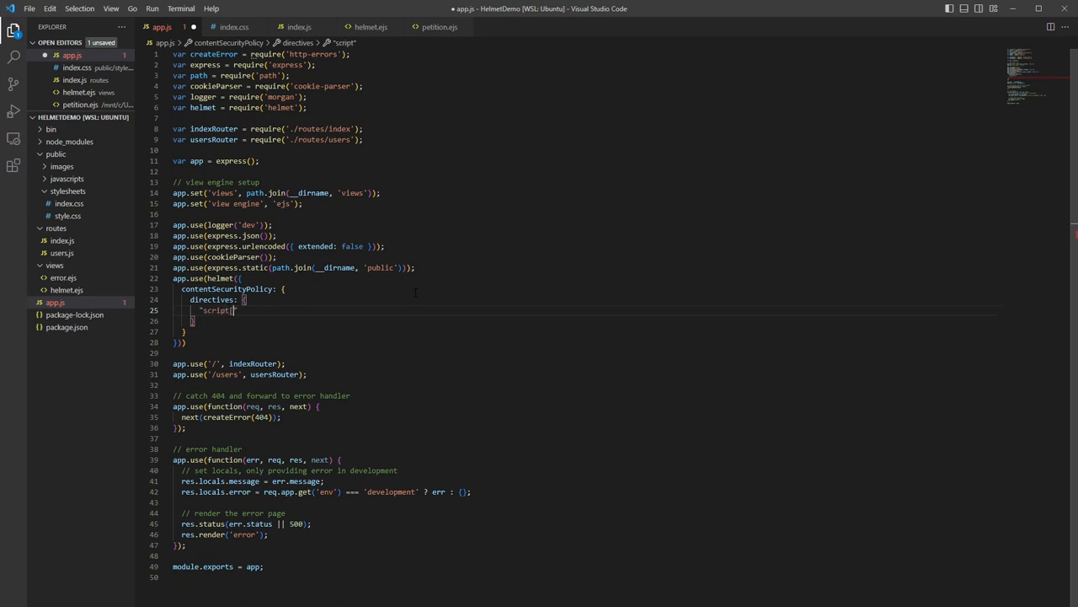
text(-src":)
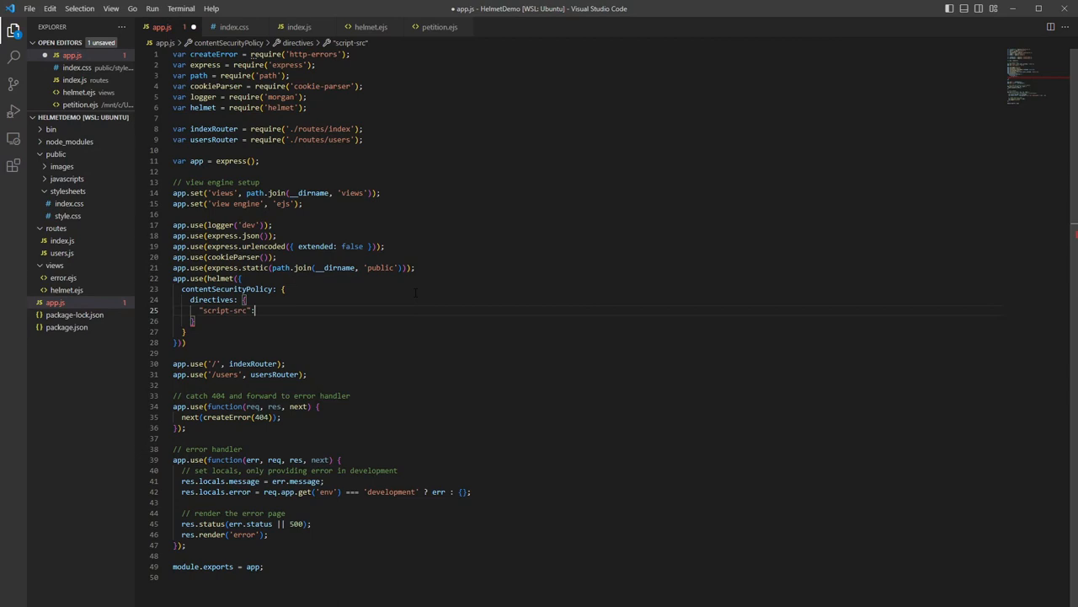
text([])
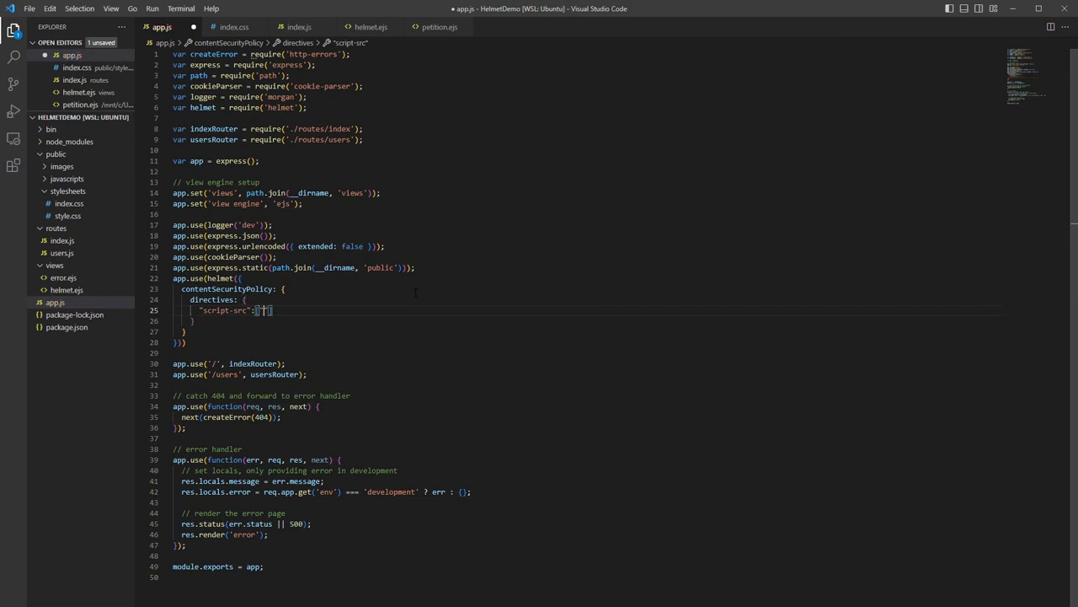
text('self')
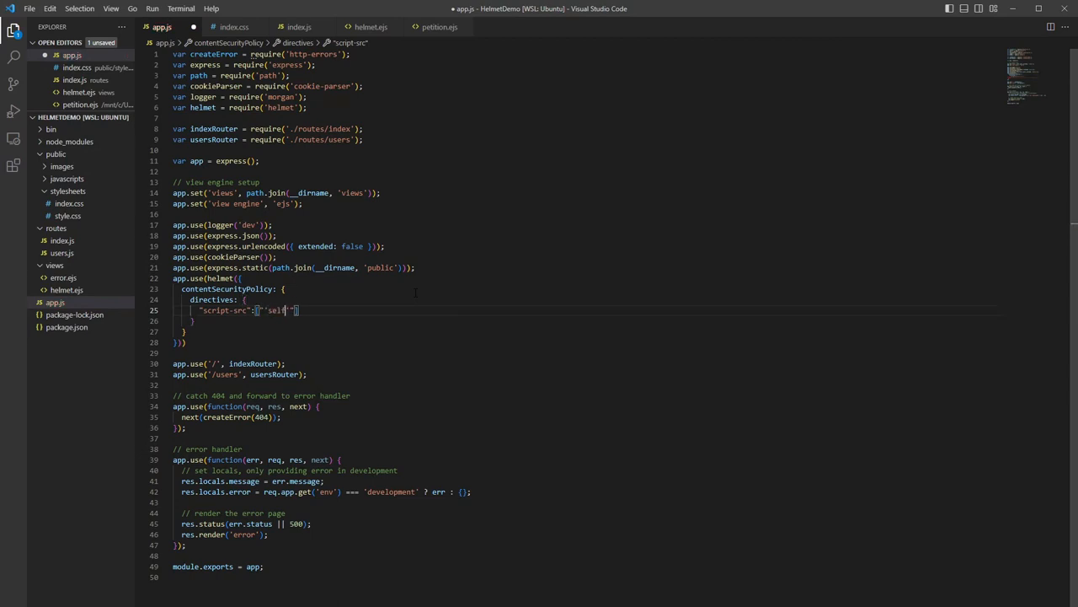
text(, "")
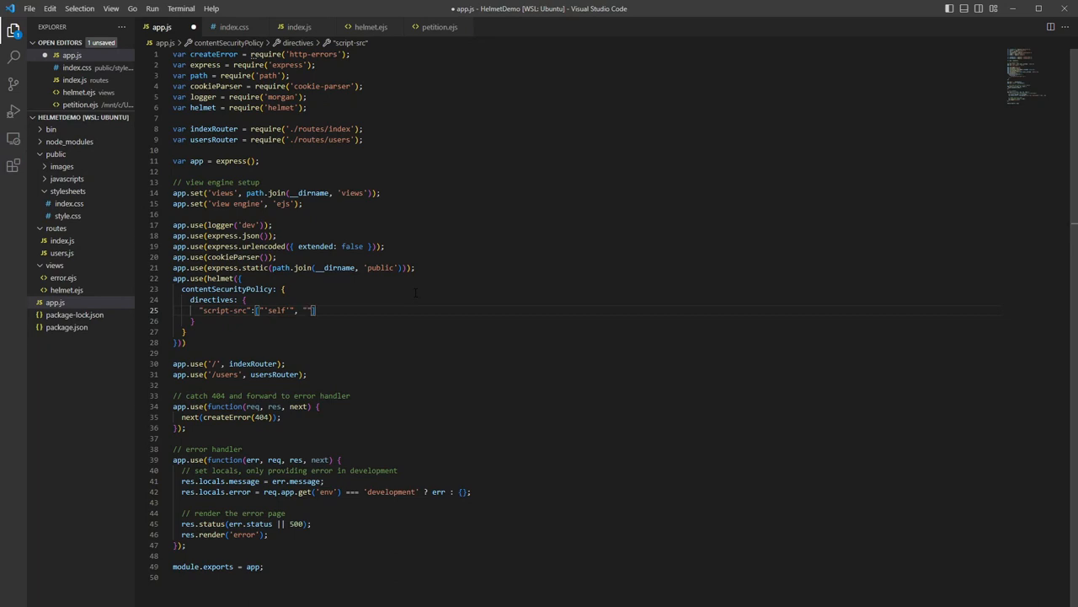
text(cdn.)
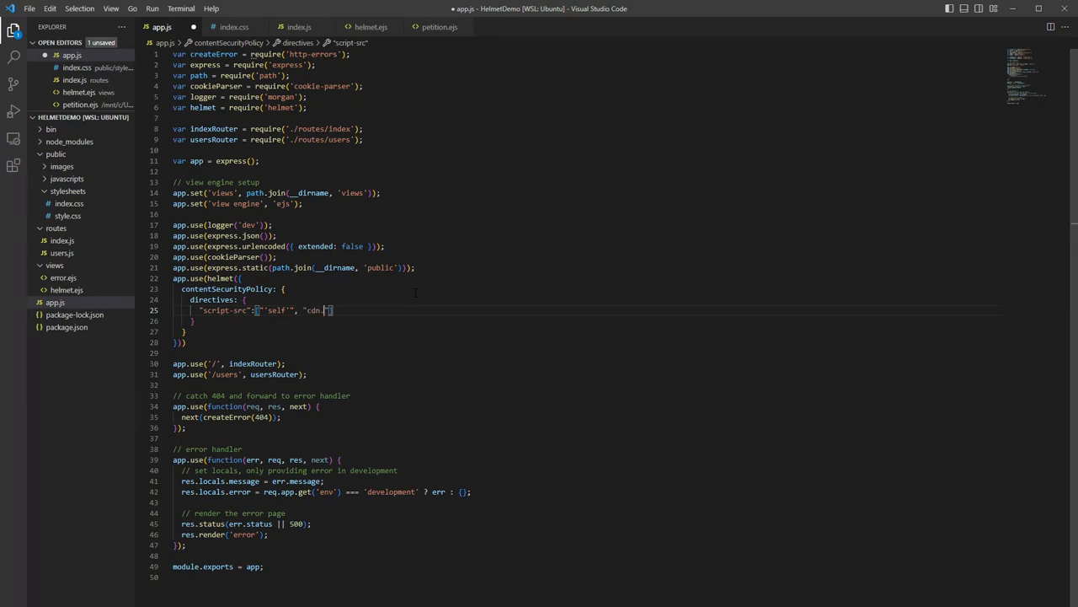
text(jsdeliver.net)
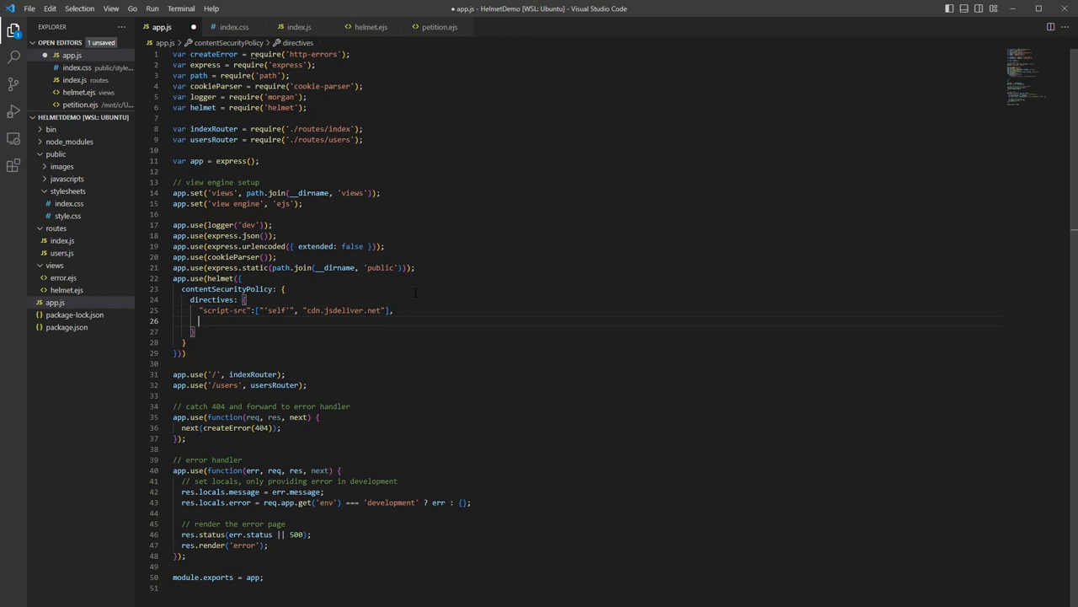
Begin an img-src directive in the CSP directives.
text(img-s)
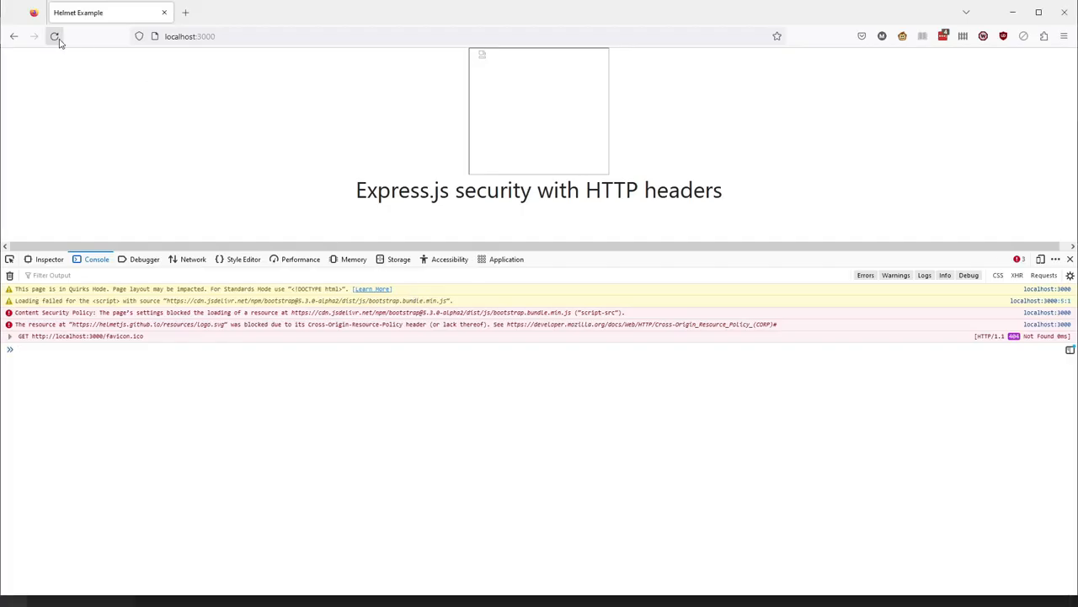
mouse_move(54, 37)
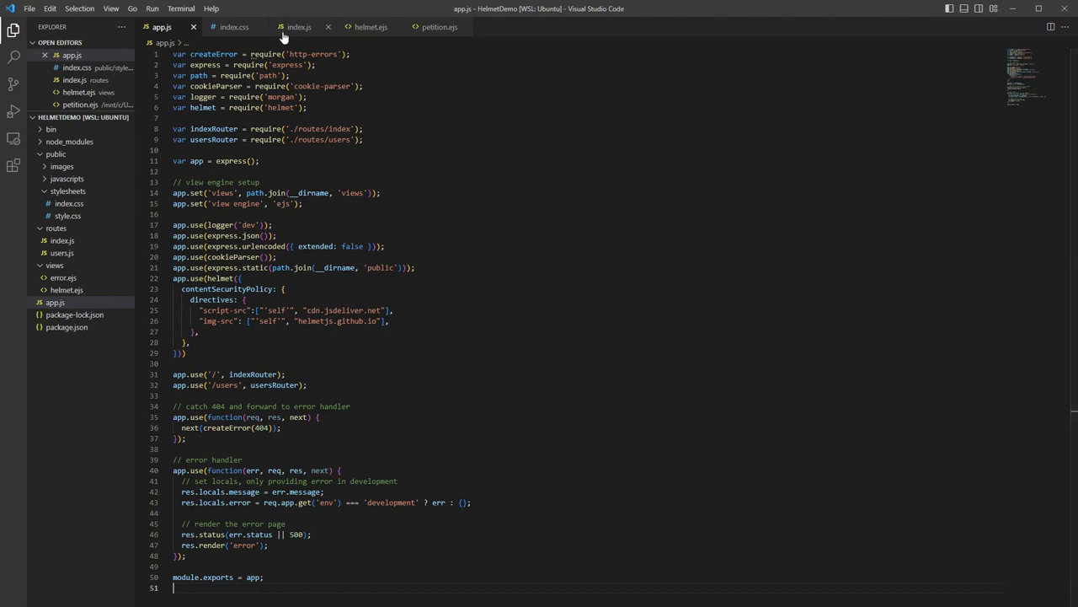
Add crossorigin="anonymous" to the logo img tag in helmet.ejs.
click(369, 27)
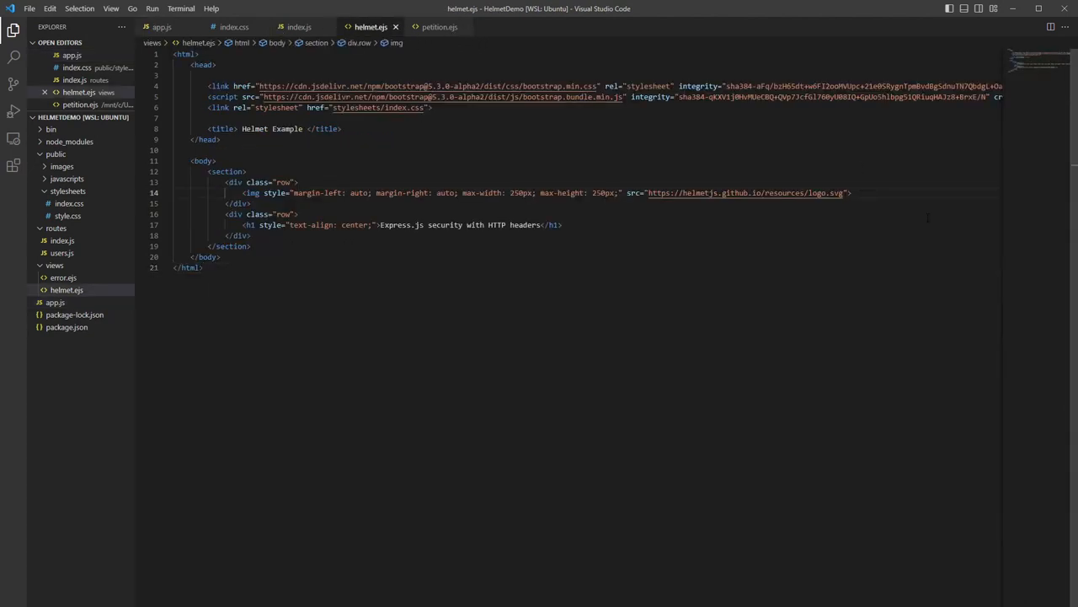
text(crossorigin="")
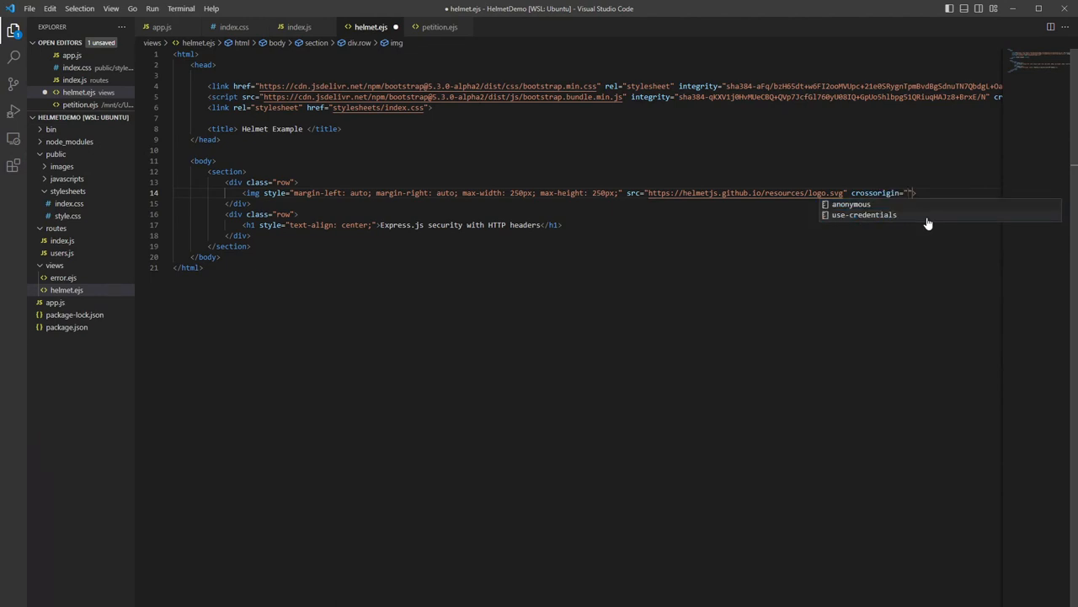
click(850, 204)
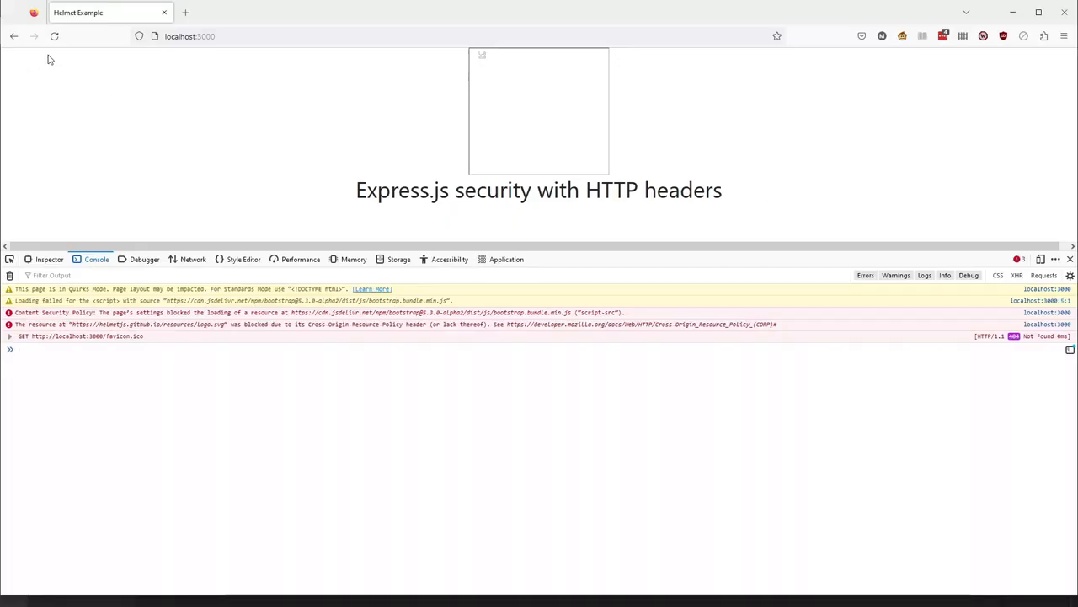
Reload the Firefox page to check the logo, then return to the editor.
click(54, 35)
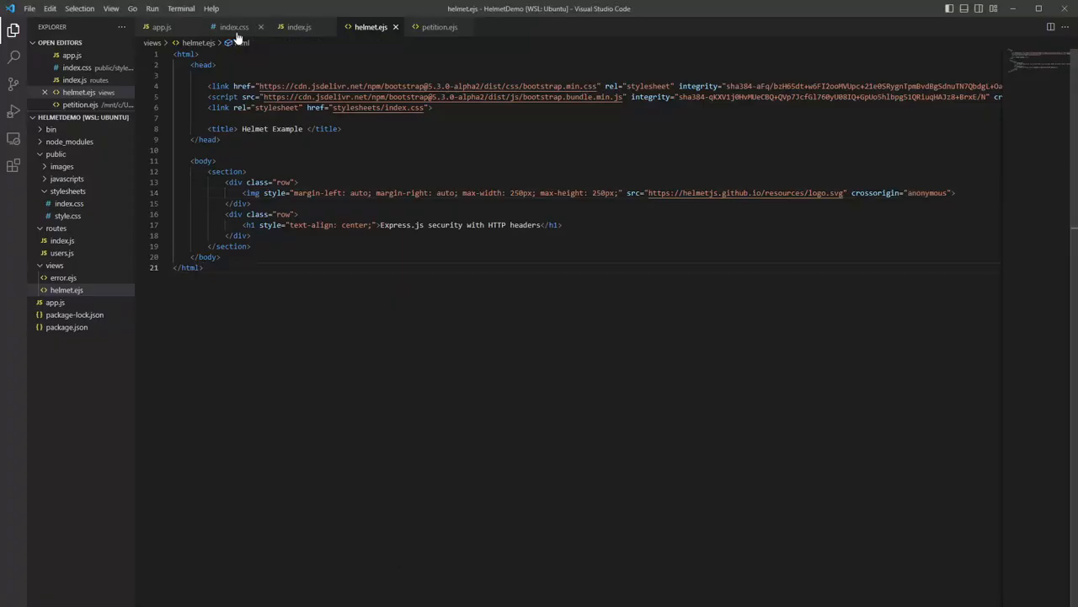
click(161, 27)
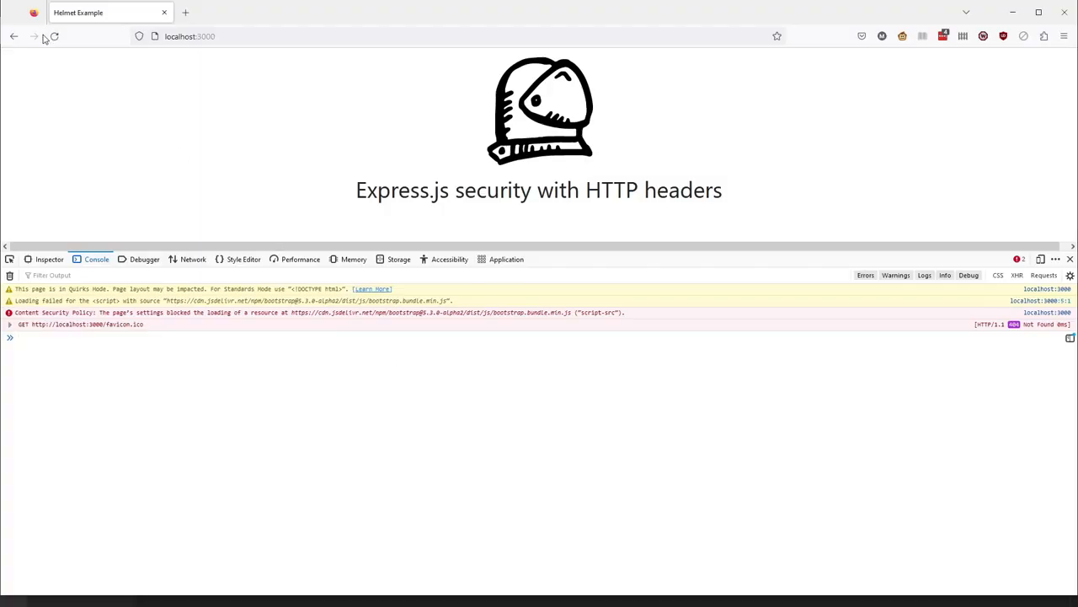
Reload the page to confirm the helmet logo renders centered above the heading.
click(54, 35)
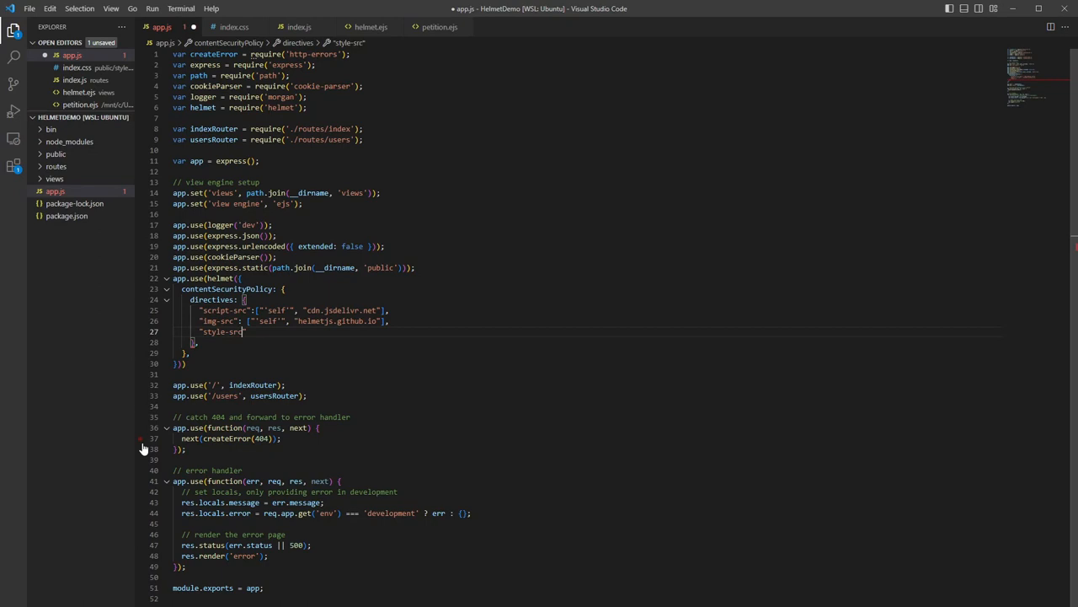
Set style-src to null, add referrerPolicy "no-referrer", and begin the hsts: { block.
text(":)
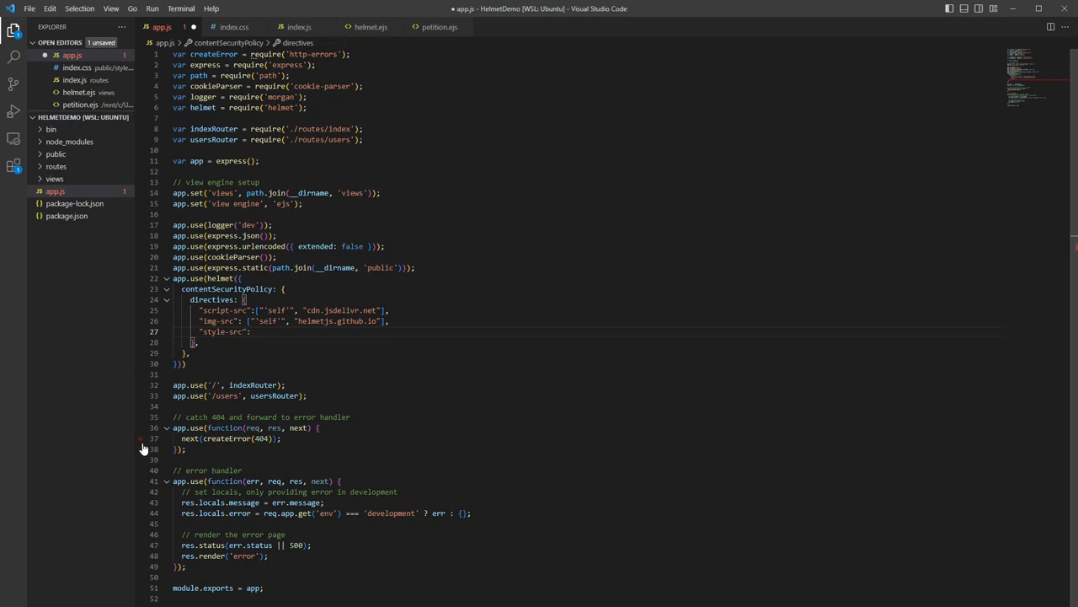
text(null,)
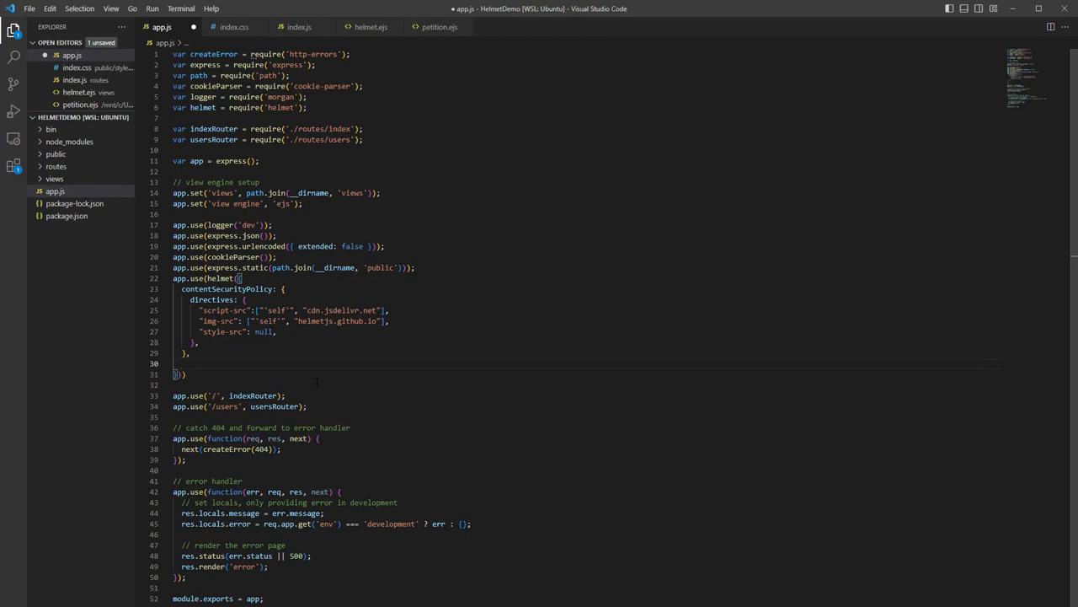
text(referrerPolicy: {)
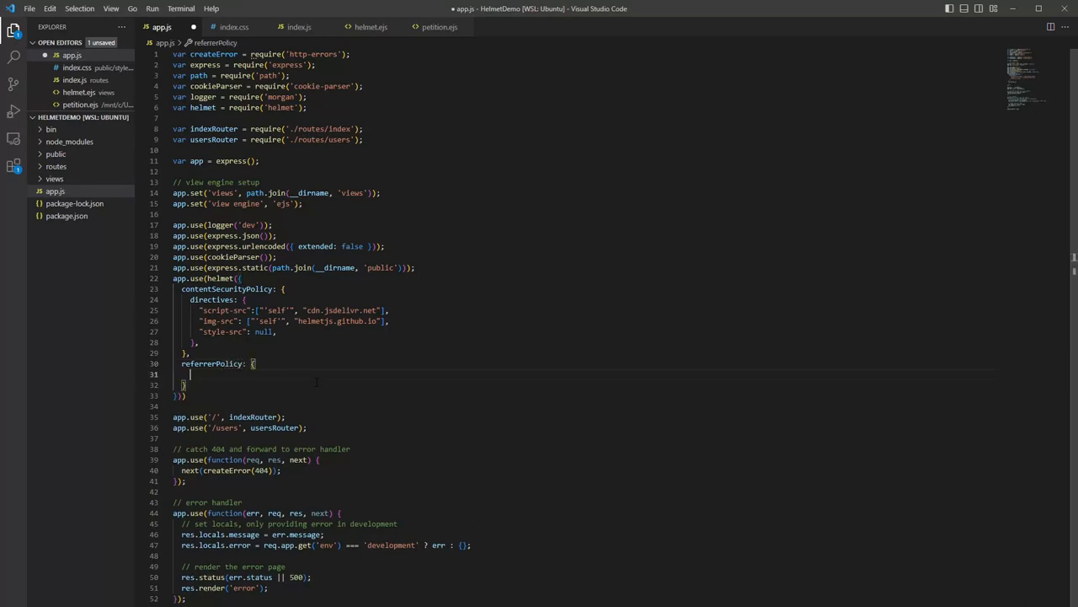
text(policy: "no-referrer",)
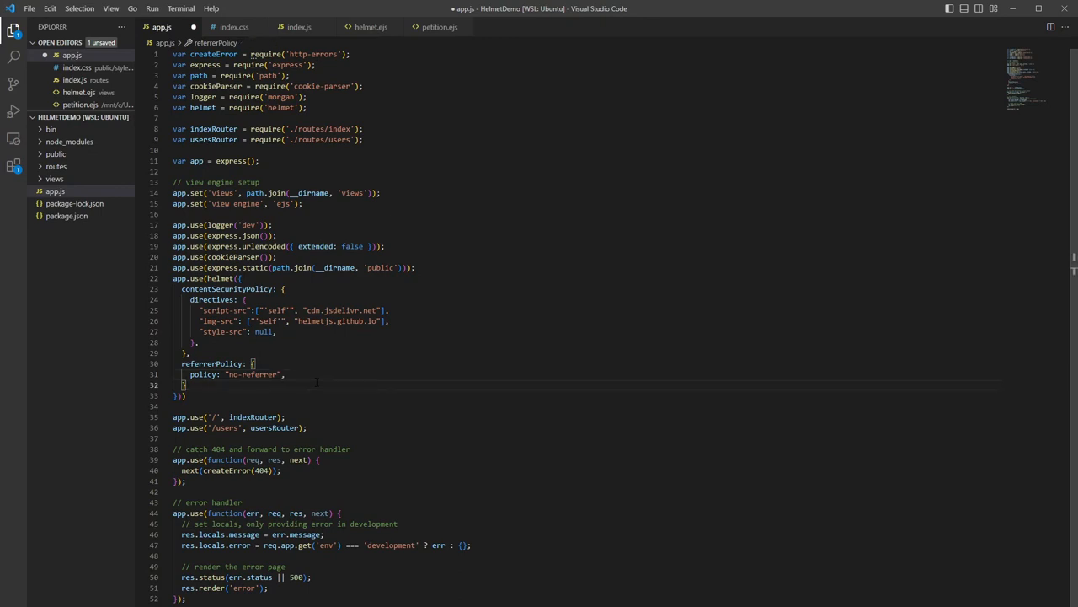
text(,)
key(Enter)
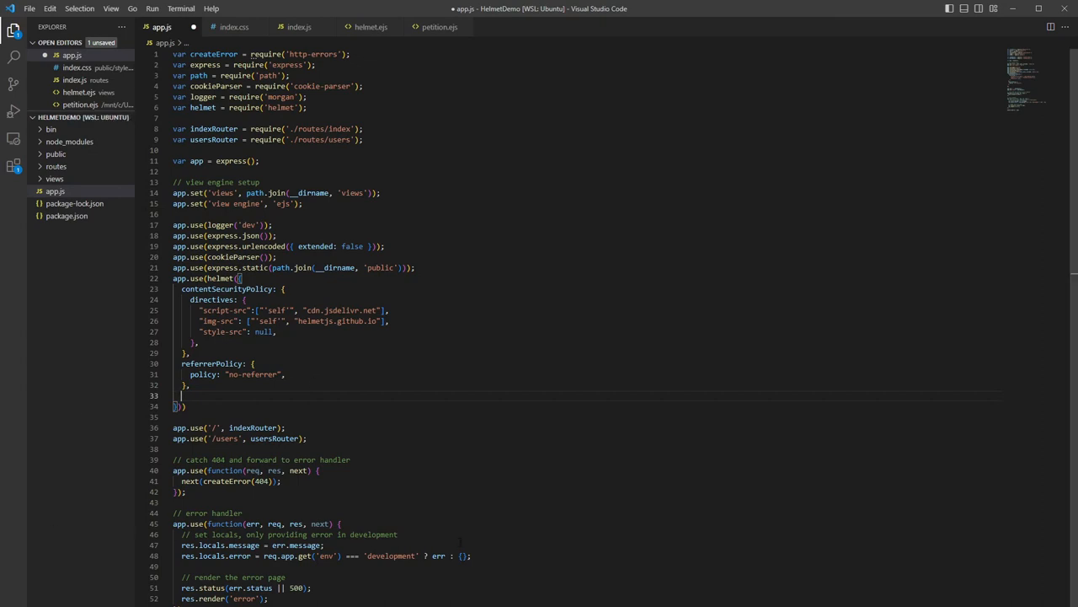
text(ht)
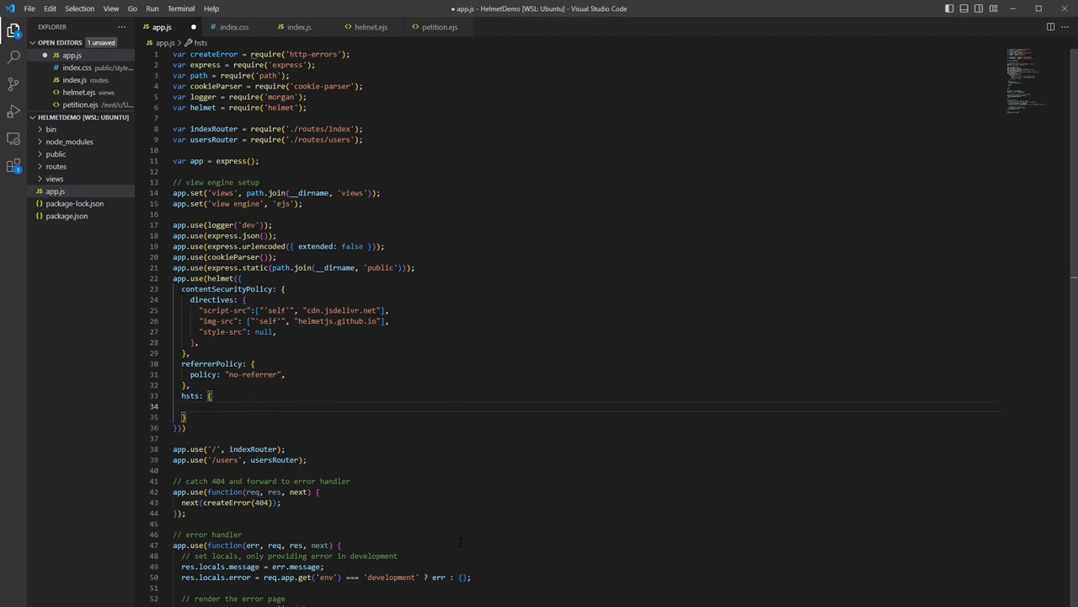
Fill hsts with maxAge: 86400 and includeSubDomains: false.
text(maxAge)
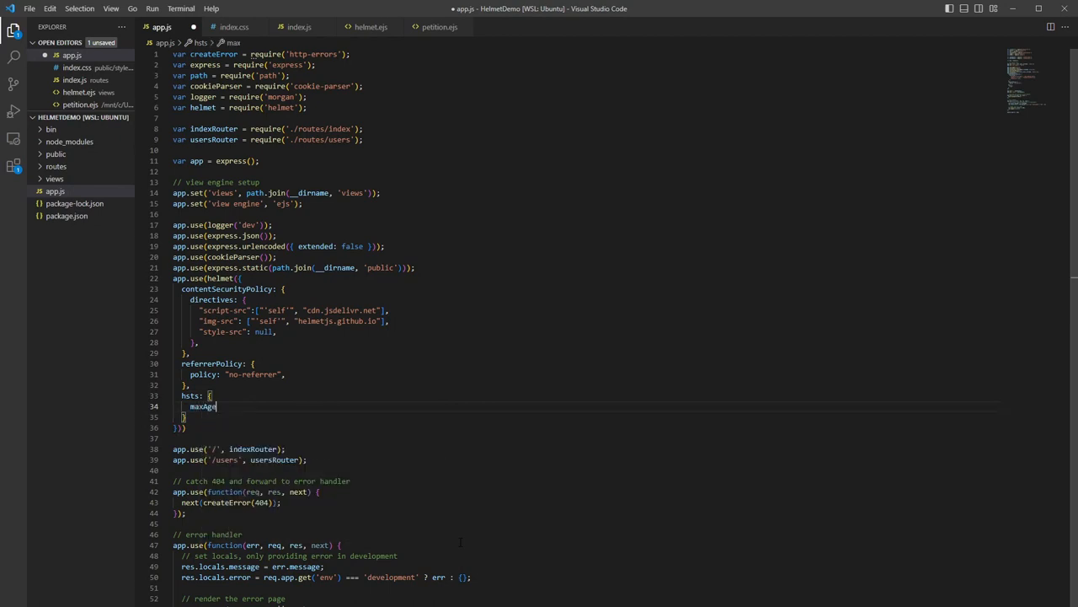
text(: 86)
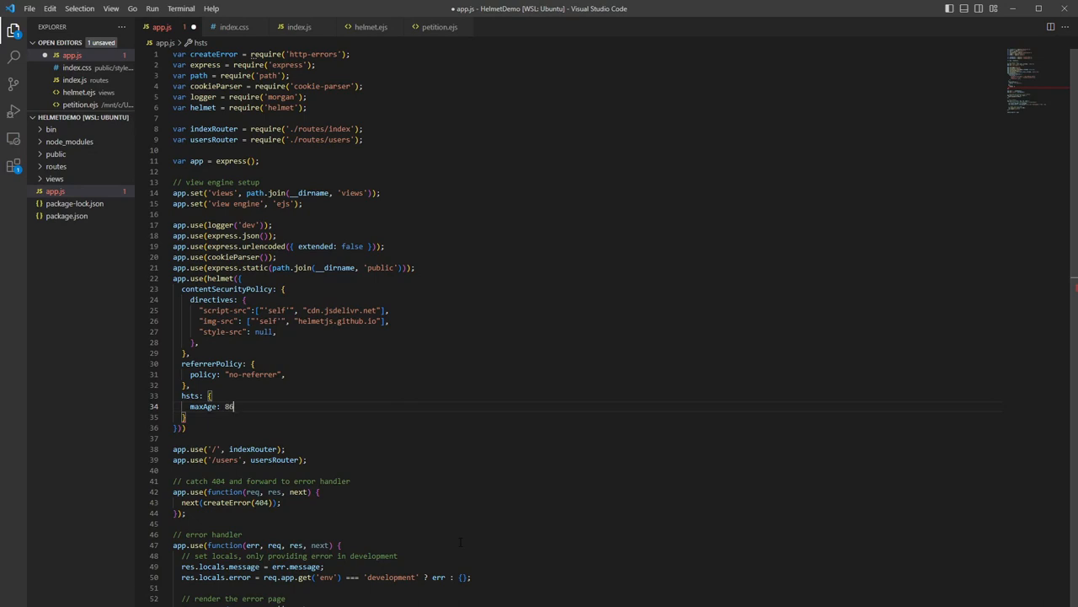
text(400,)
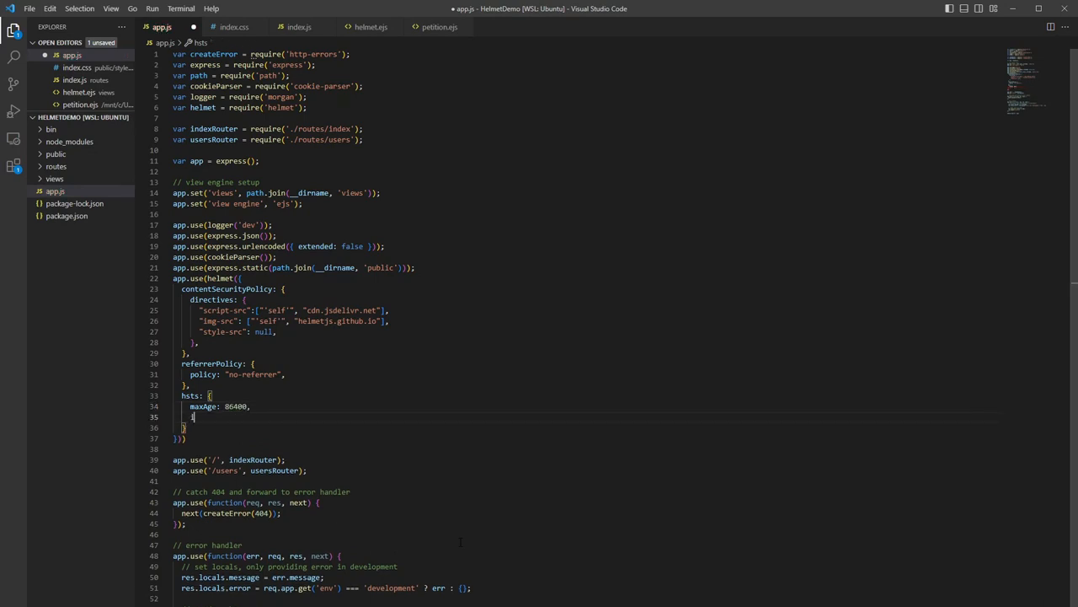
text(includeSu)
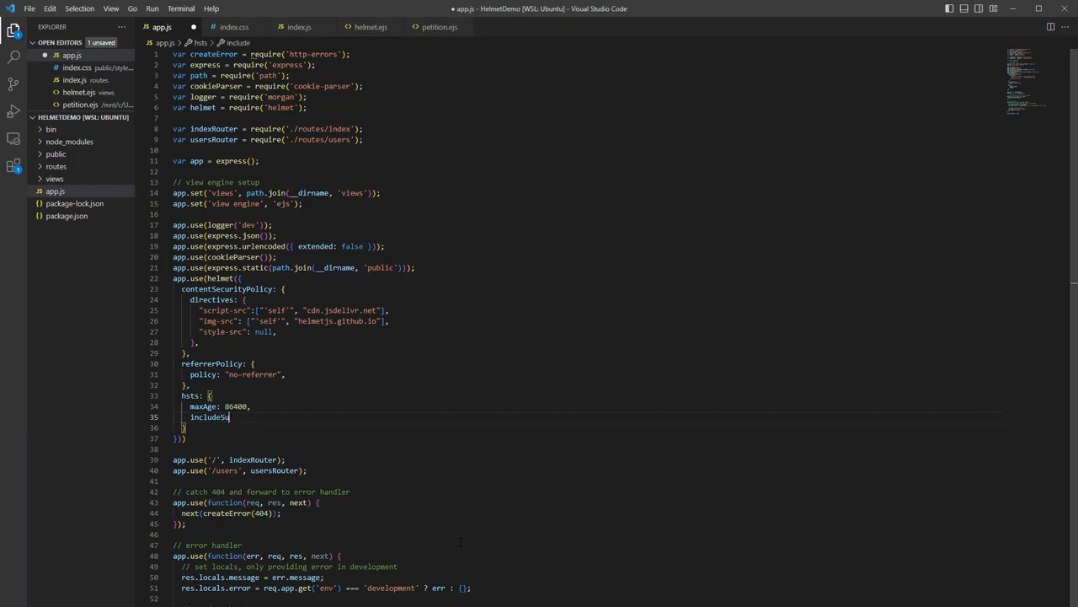
text(bDomains: false,)
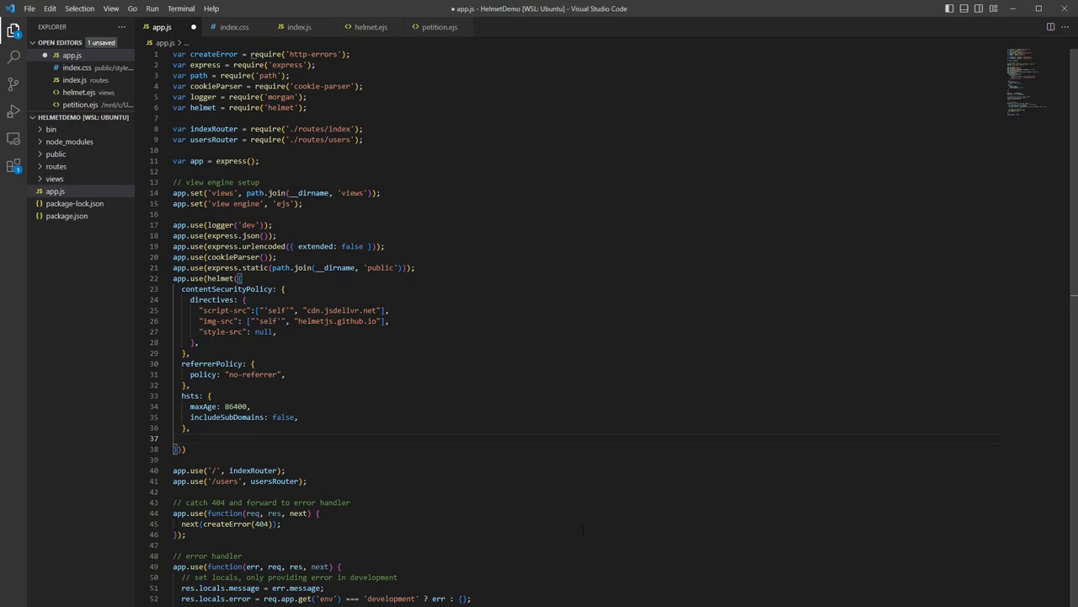
Add frameguard: { action: "deny" } to the helmet options.
text(frameguard)
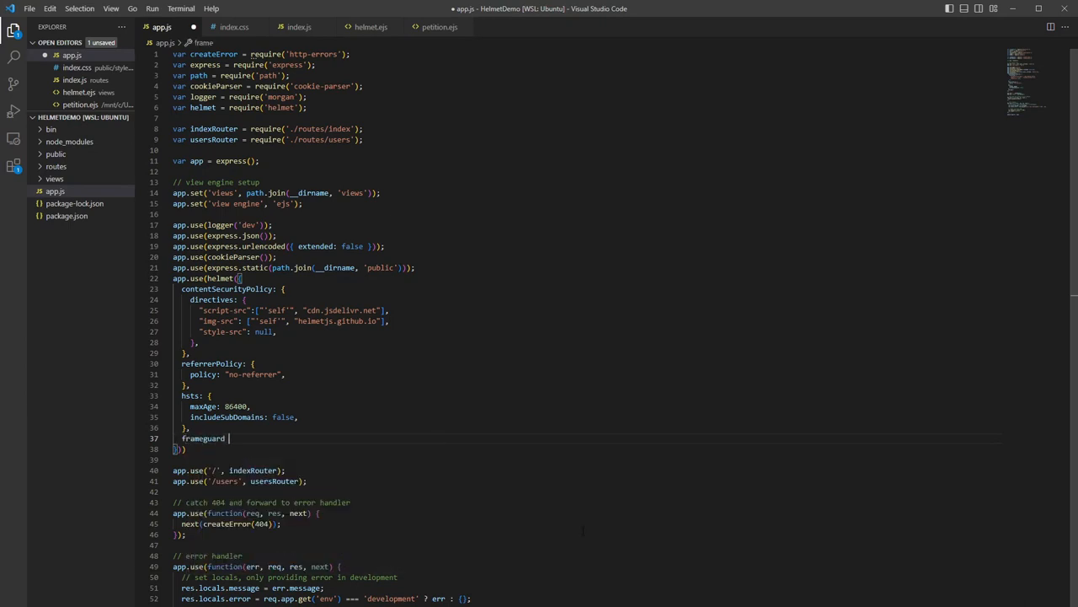
text(: {)
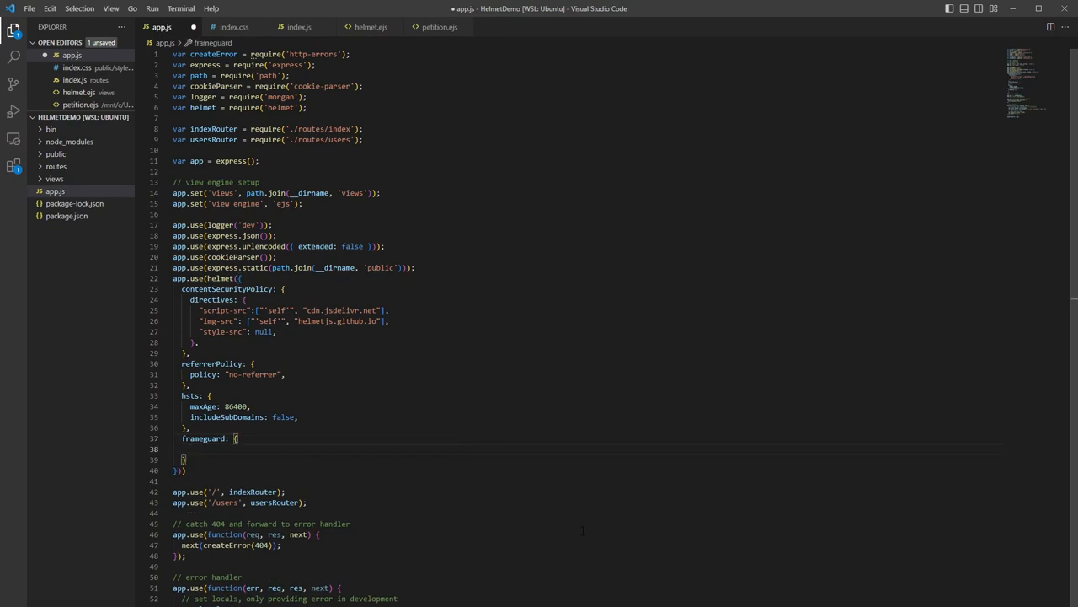
text(action: "deny",)
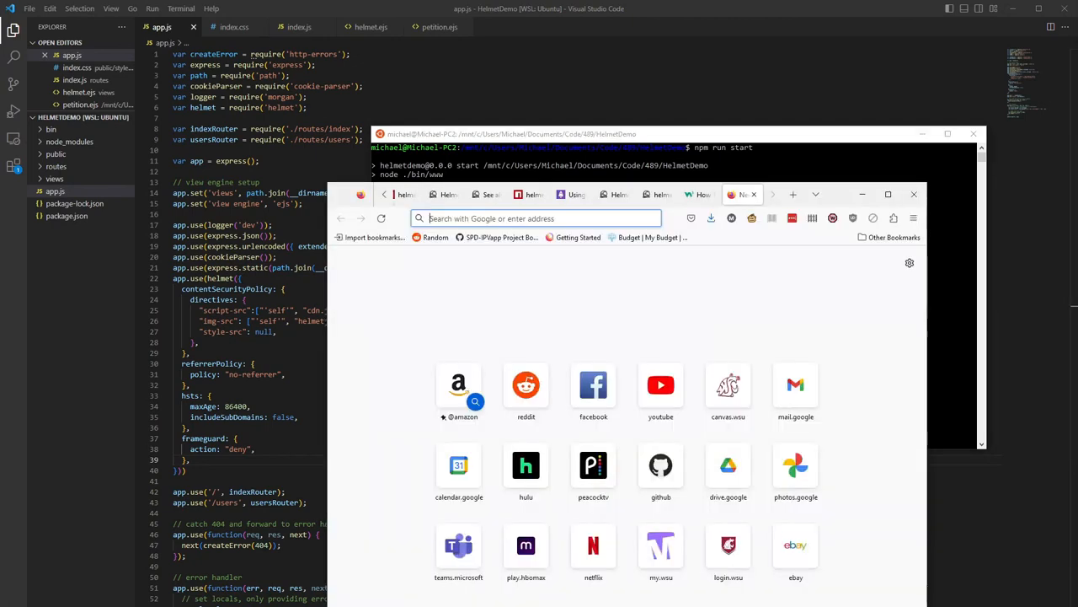
Load localhost:8000/ in Firefox and inspect the console's CSP errors.
click(887, 196)
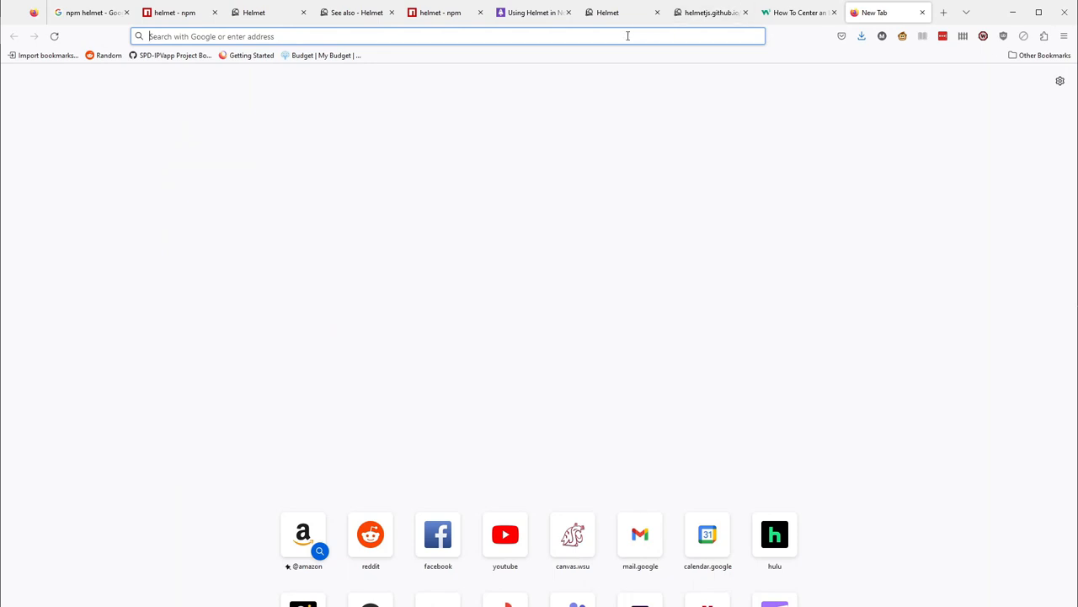
text(localhost:8000/)
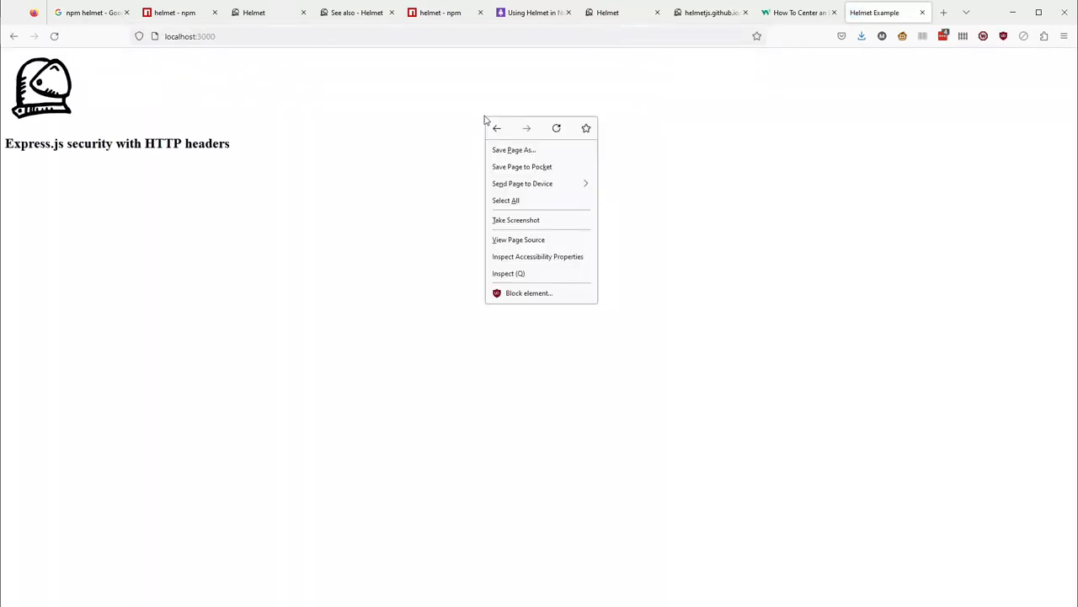
mouse_move(468, 118)
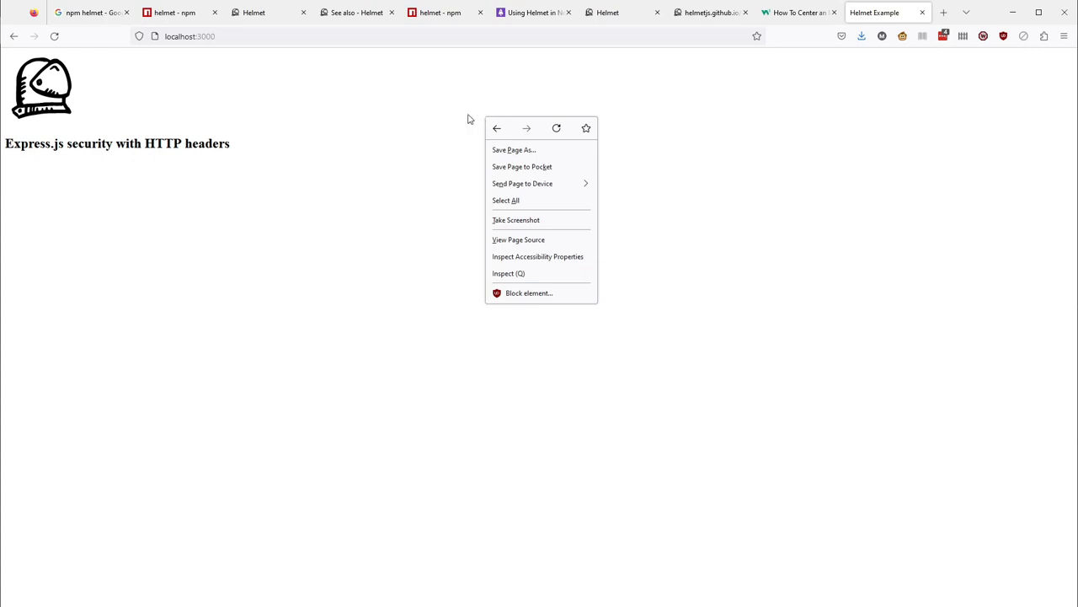
click(509, 273)
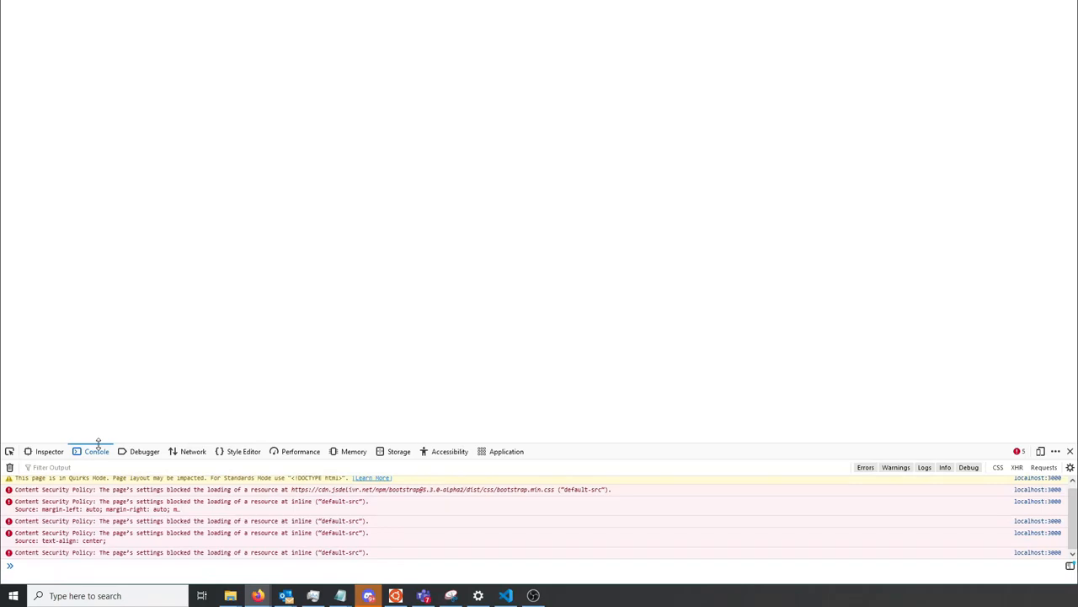
mouse_move(211, 519)
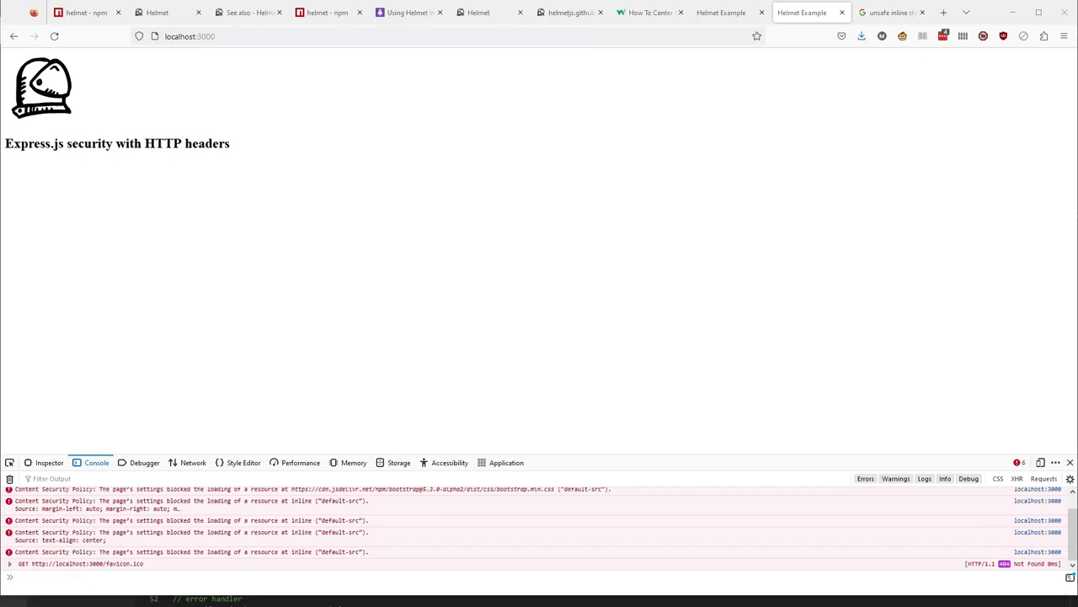
mouse_move(155, 209)
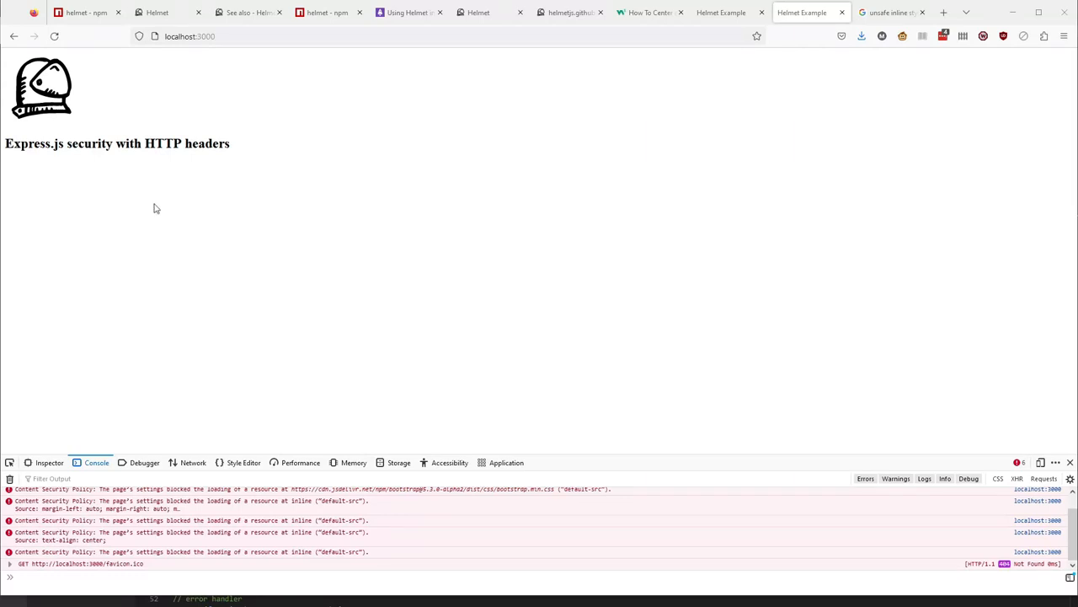
mouse_move(273, 200)
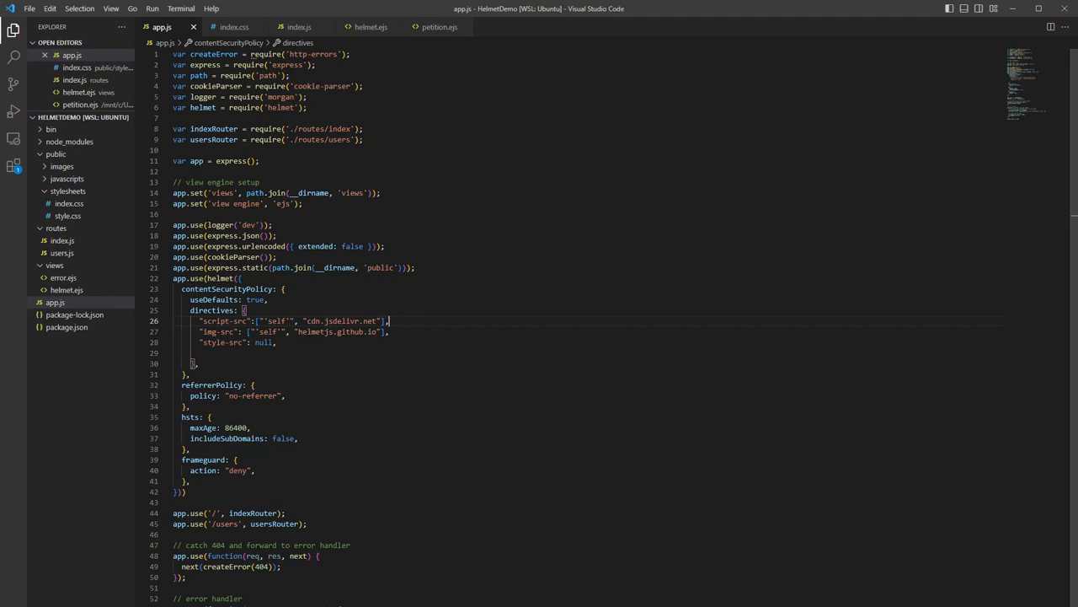
Replace style-src null with ["'self'", "'unsafe-inline'"] in the CSP directives.
double_click(263, 342)
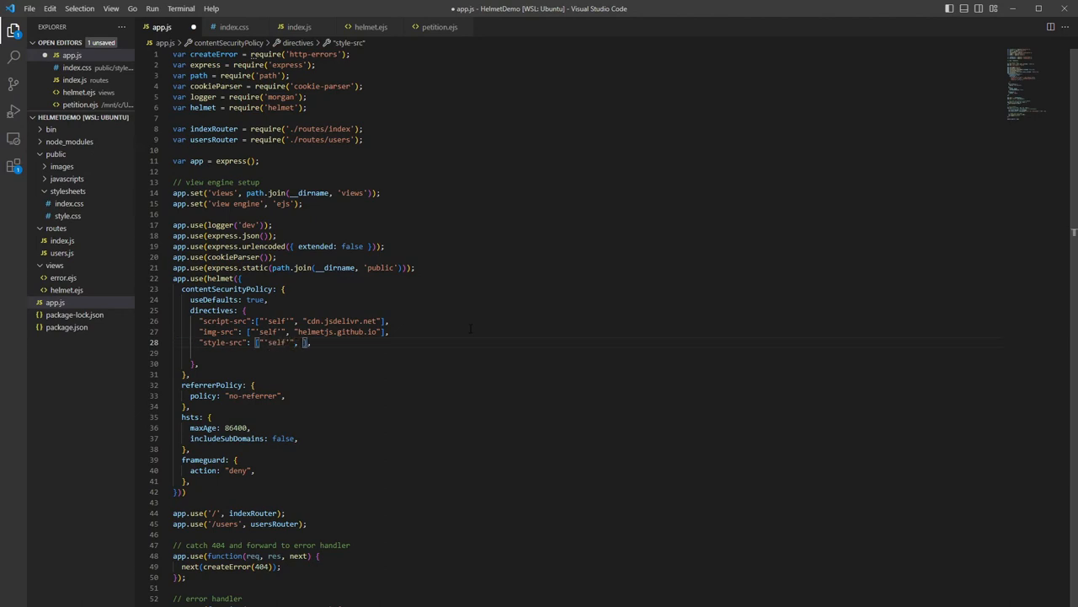
text(")
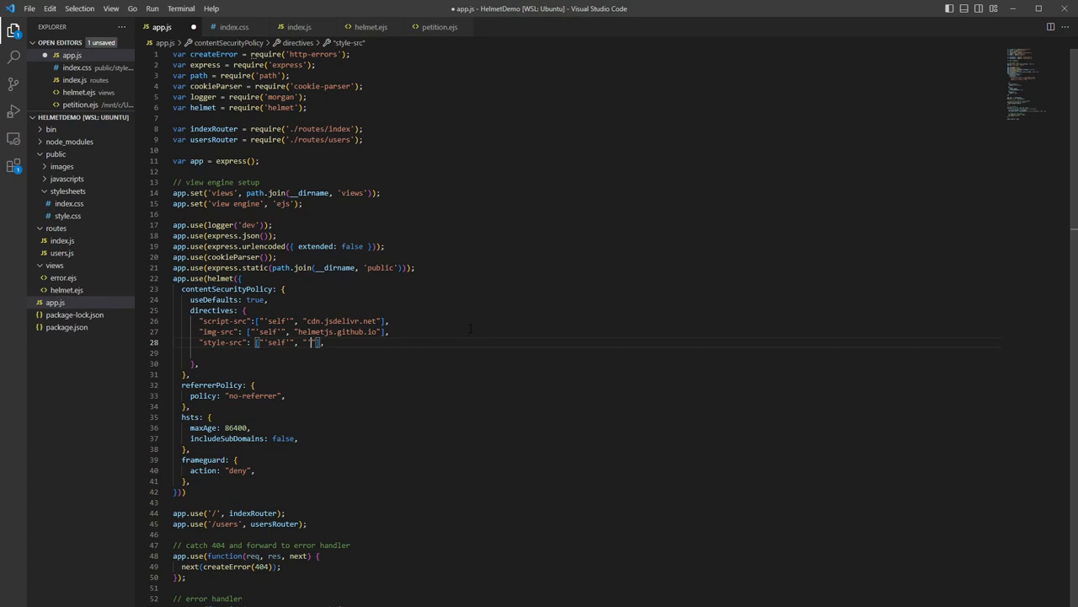
text(unsafe-i)
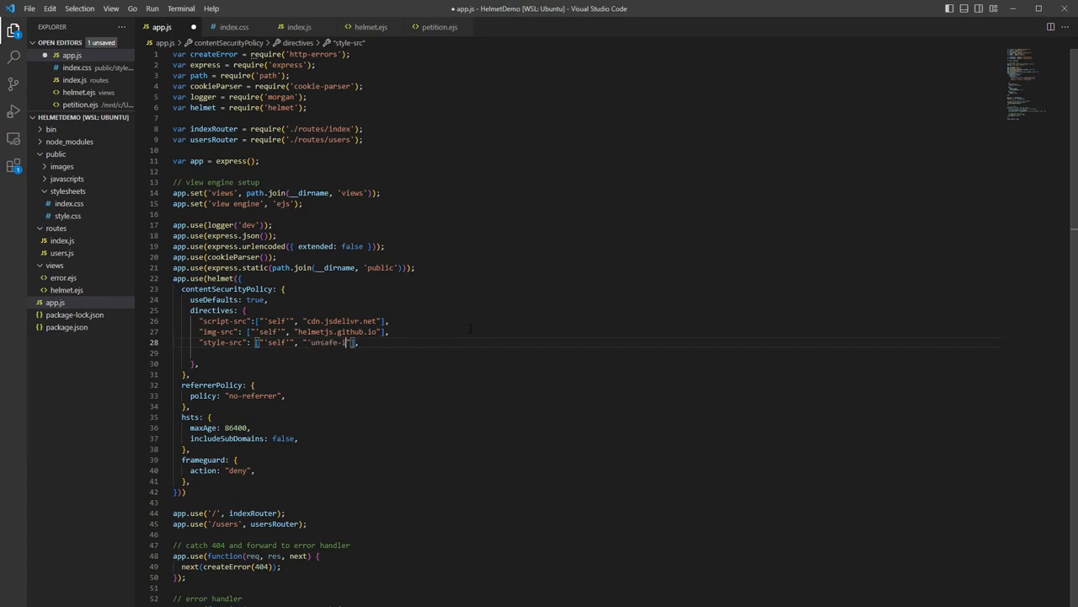
text(nline')
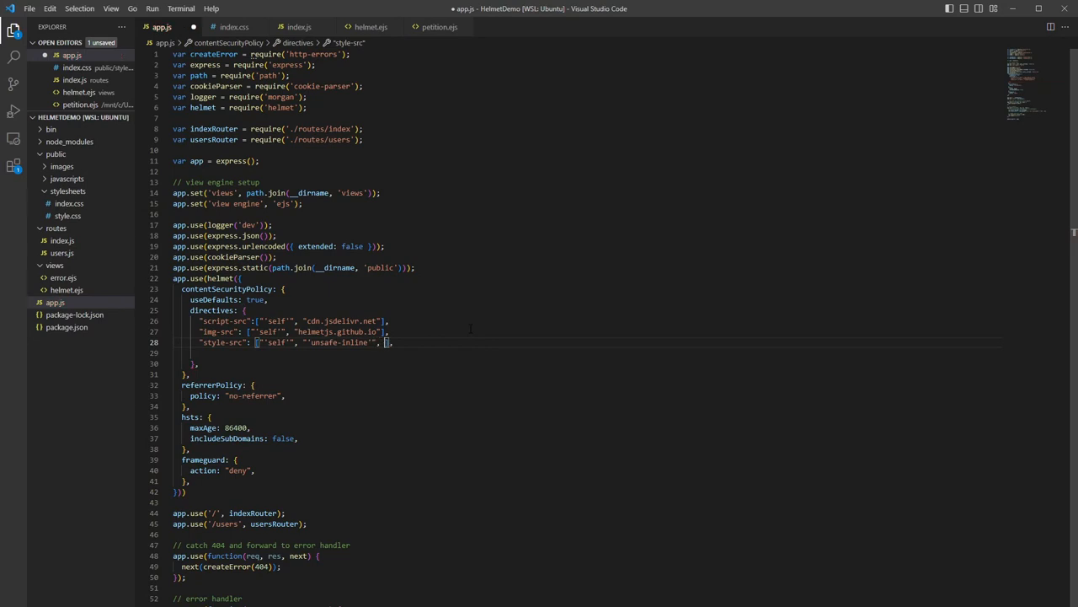
text(")
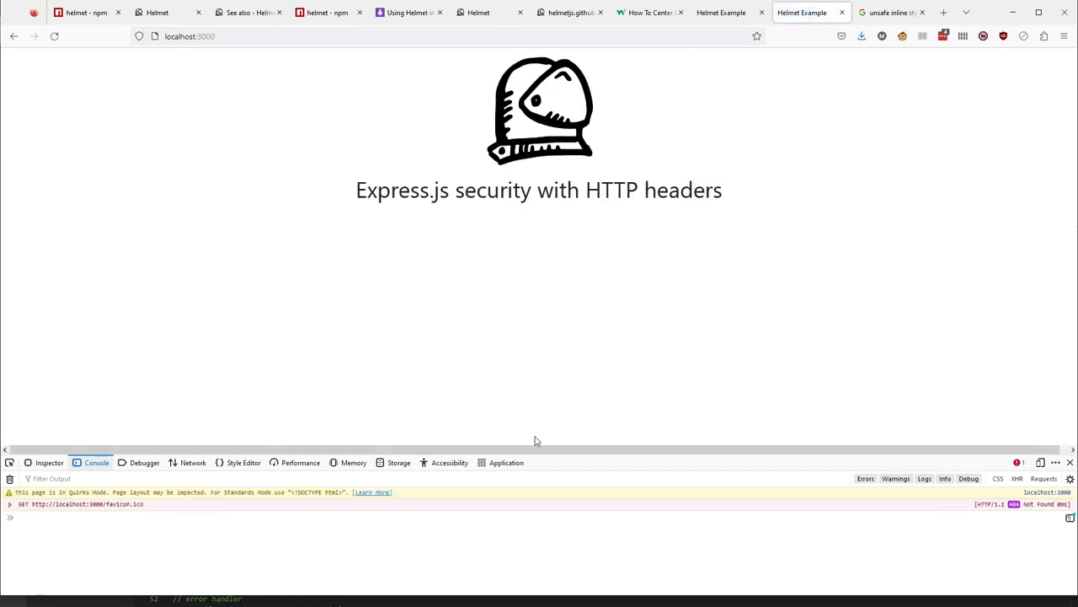
View the localhost request's response headers, including Content-Security-Policy, in the Network panel.
click(192, 461)
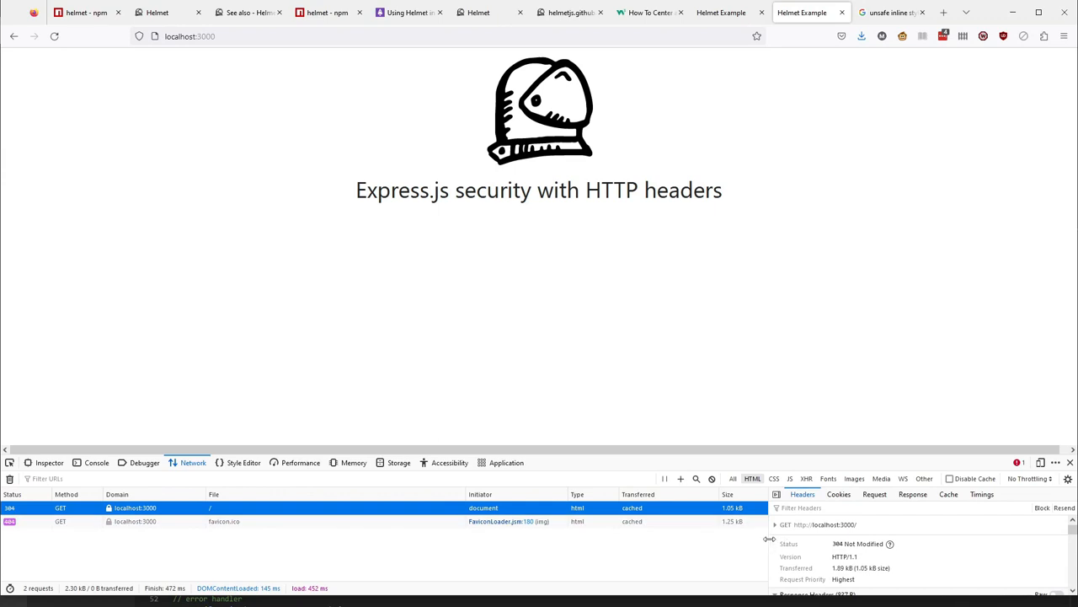
scroll(down, 3)
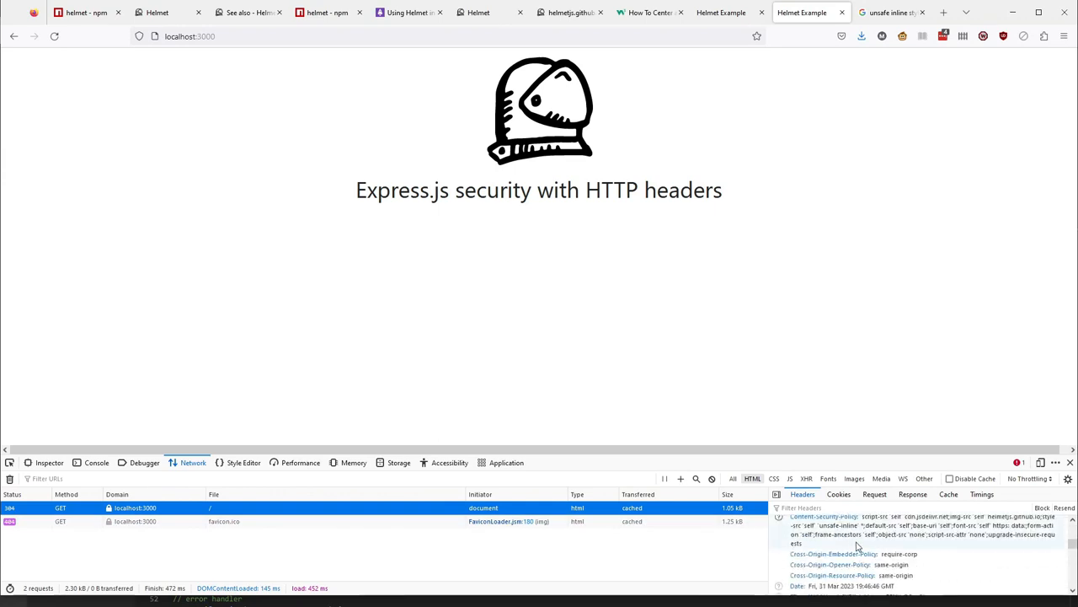